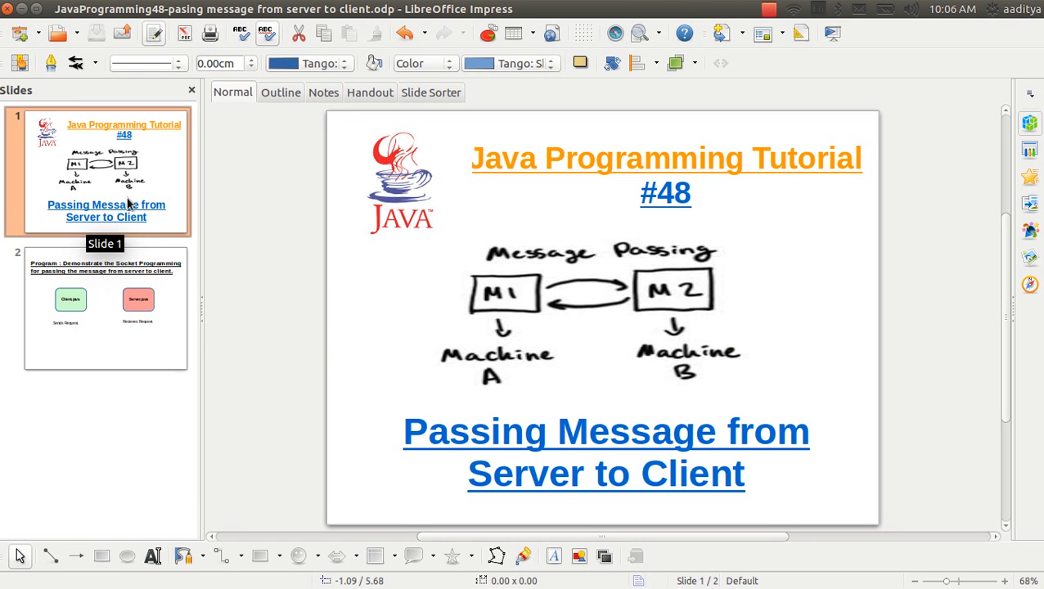
- Select the slide 2 thumbnail to show the Client.java and Server.java socket slide
click(104, 309)
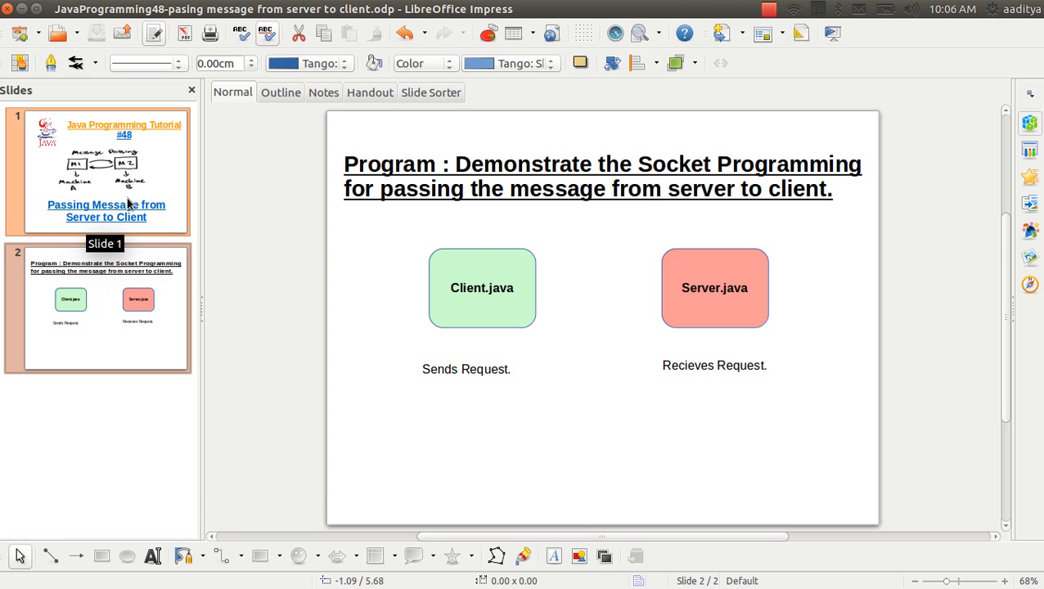
mouse_move(538, 347)
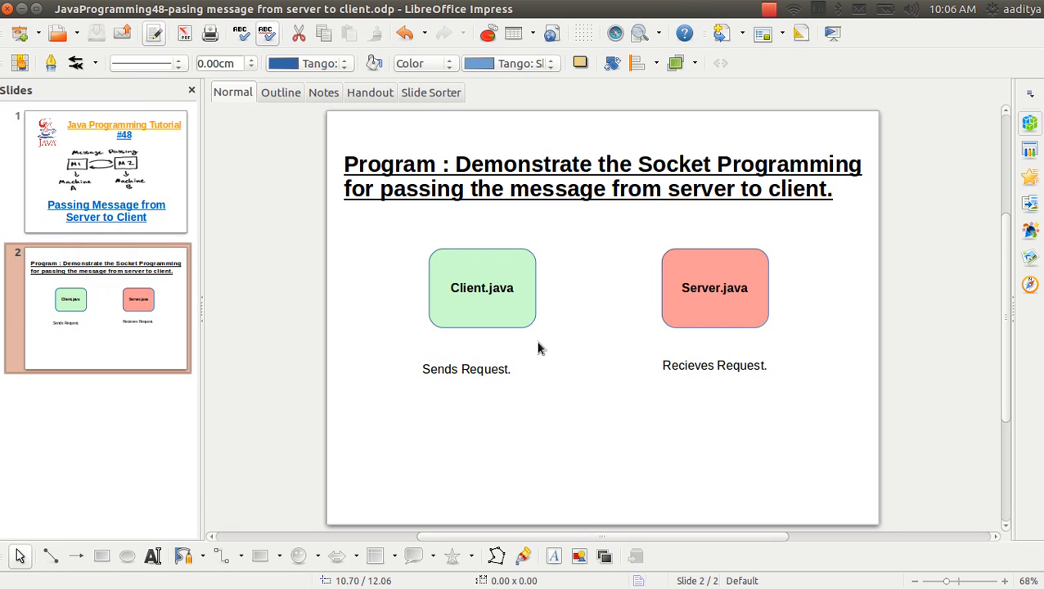
mouse_move(698, 295)
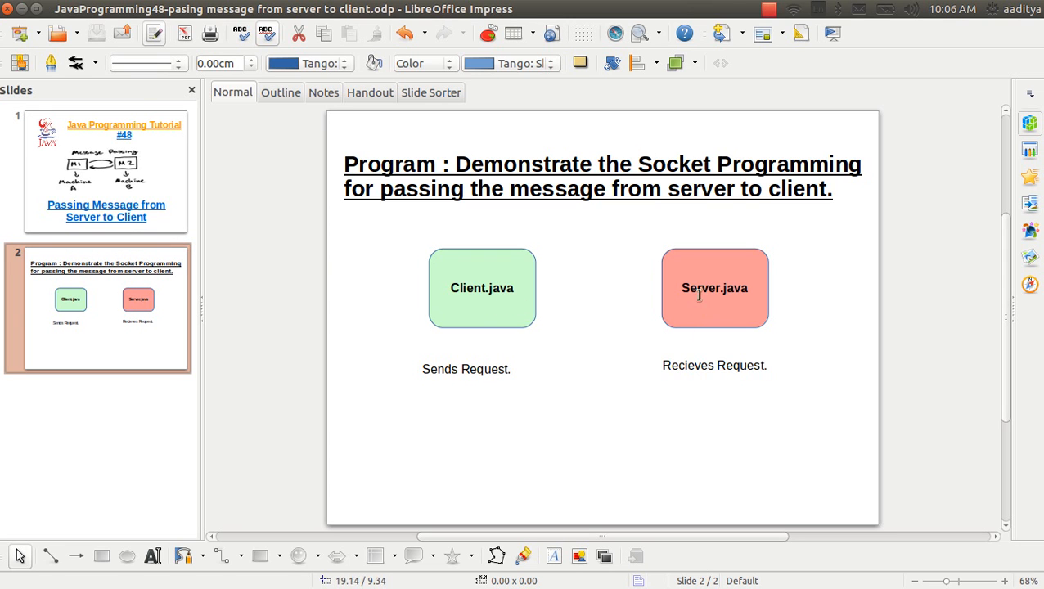
mouse_move(704, 310)
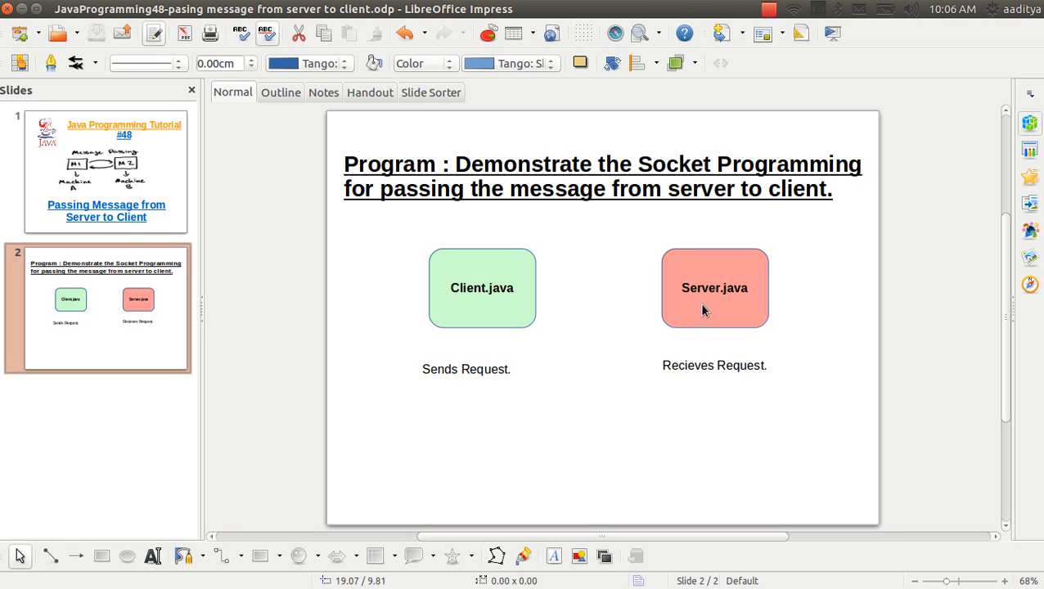
mouse_move(581, 461)
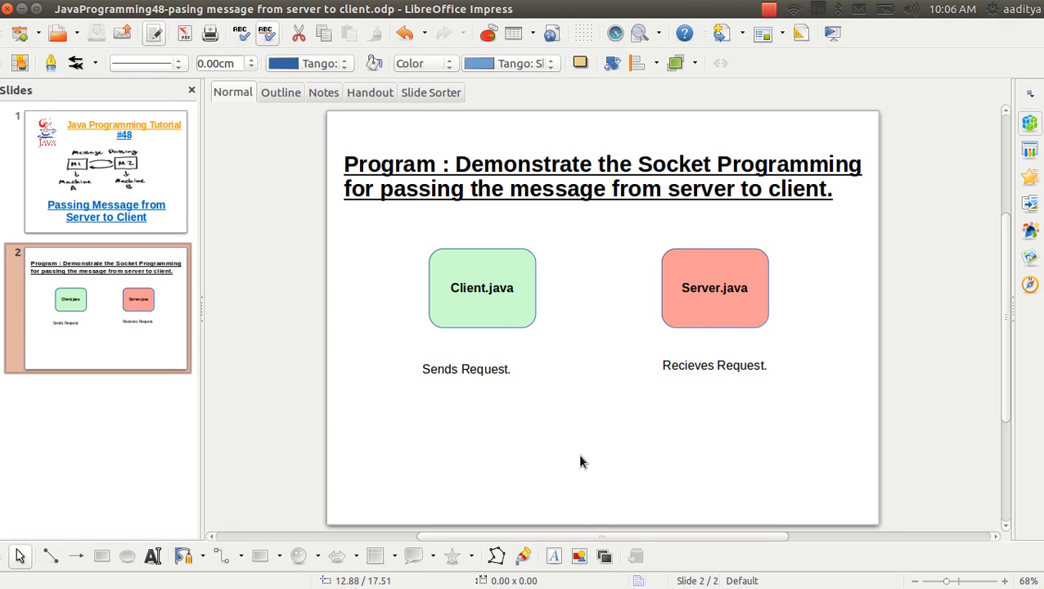
mouse_move(713, 361)
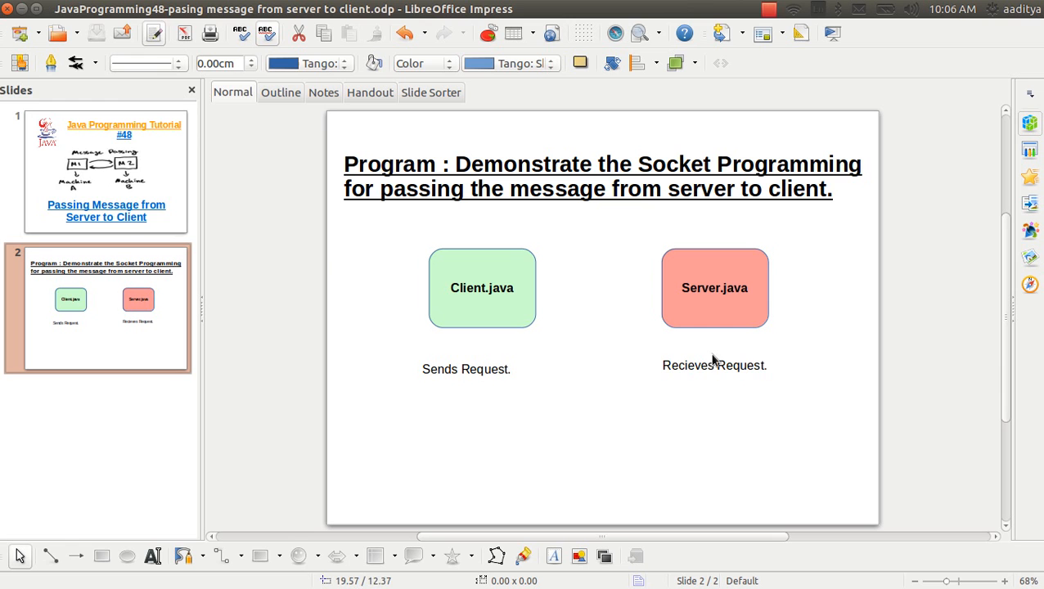
mouse_move(683, 260)
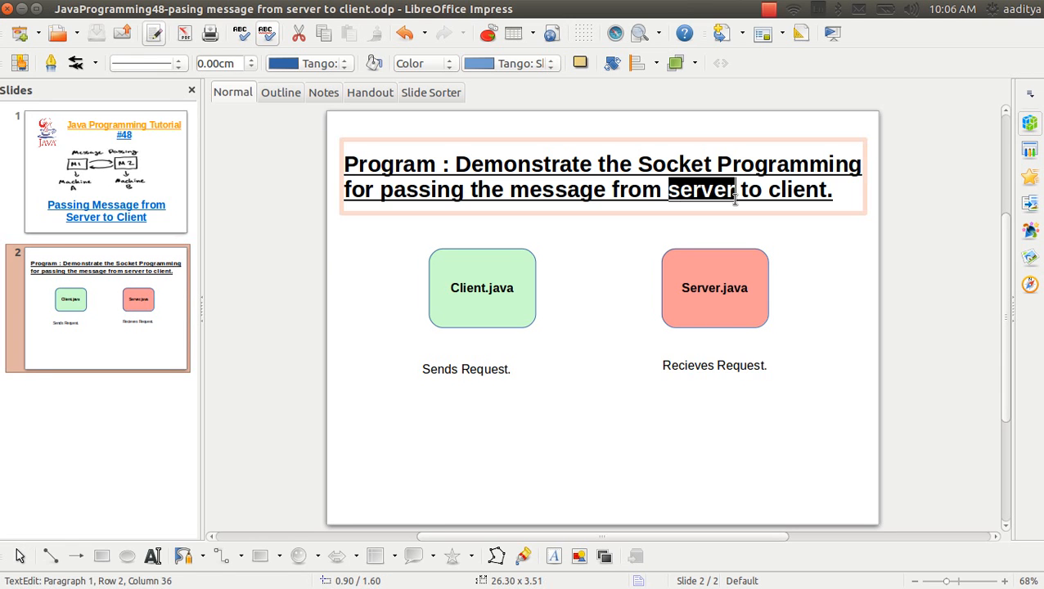
double_click(796, 190)
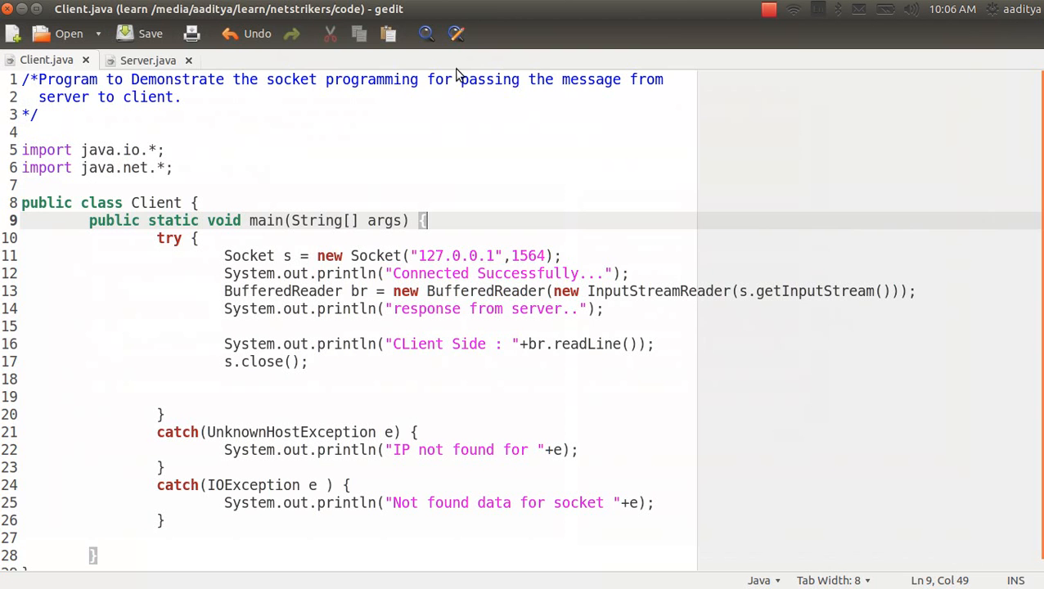
mouse_move(63, 143)
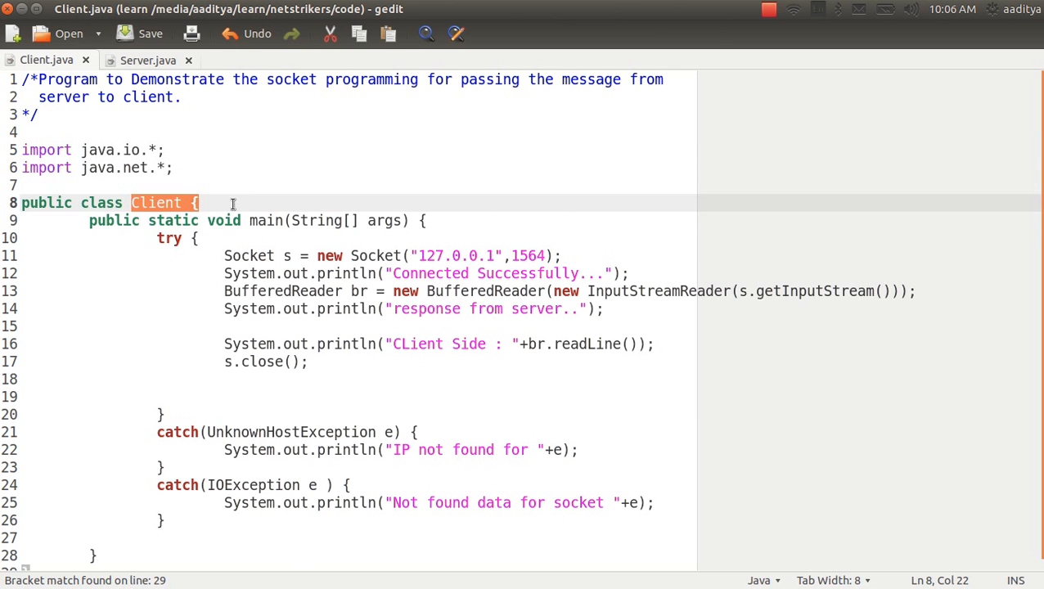
click(194, 238)
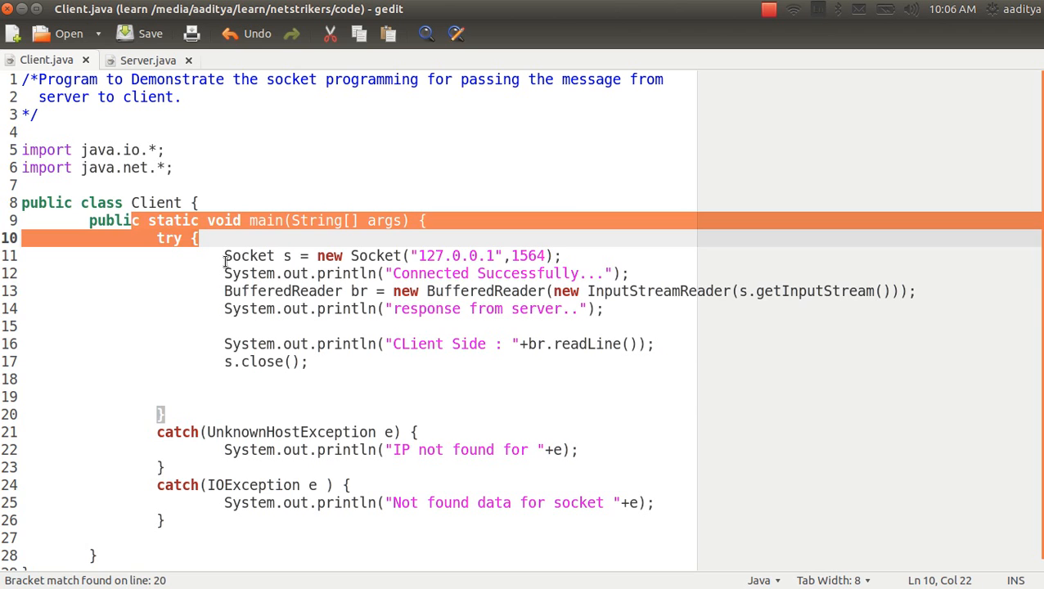
drag(196, 238, 160, 397)
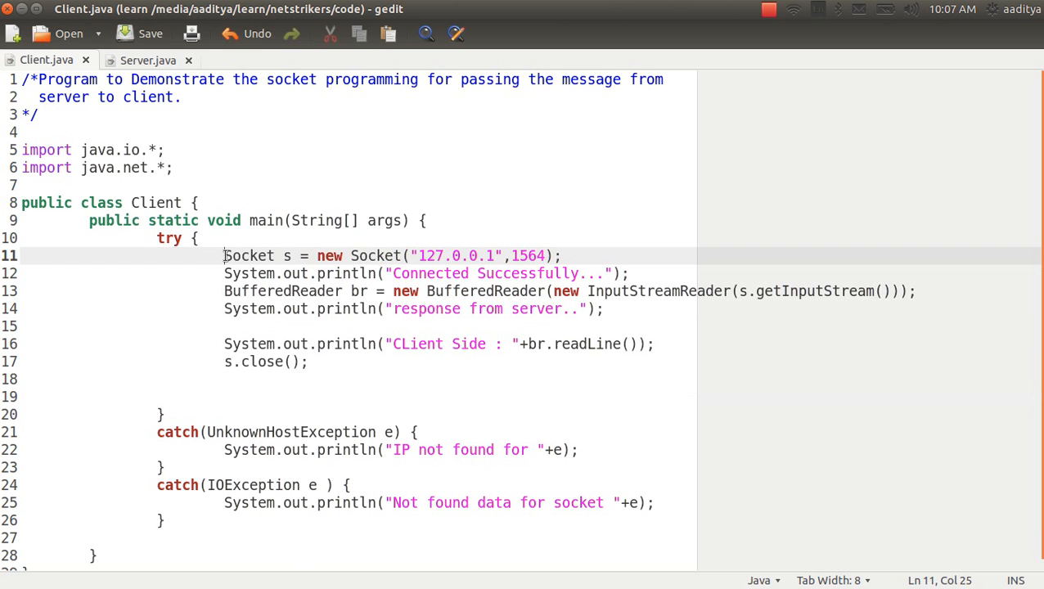
double_click(248, 255)
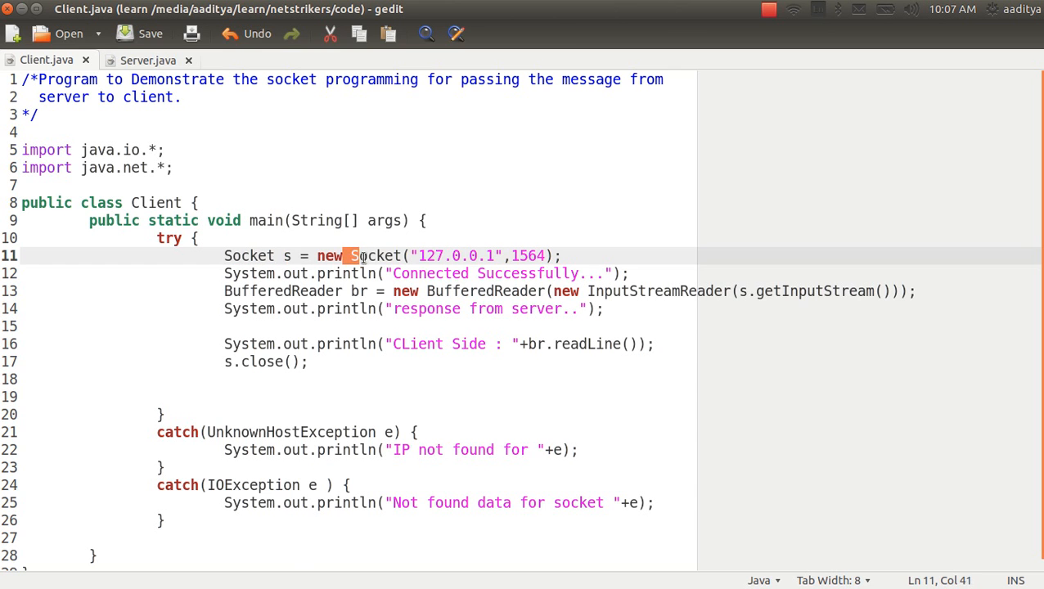
click(415, 273)
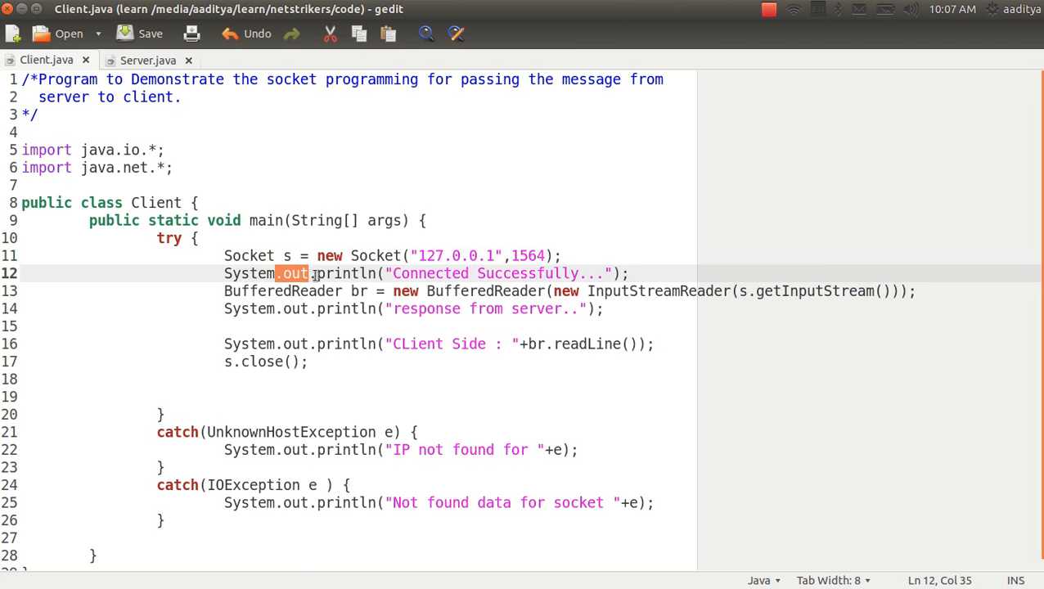
click(365, 274)
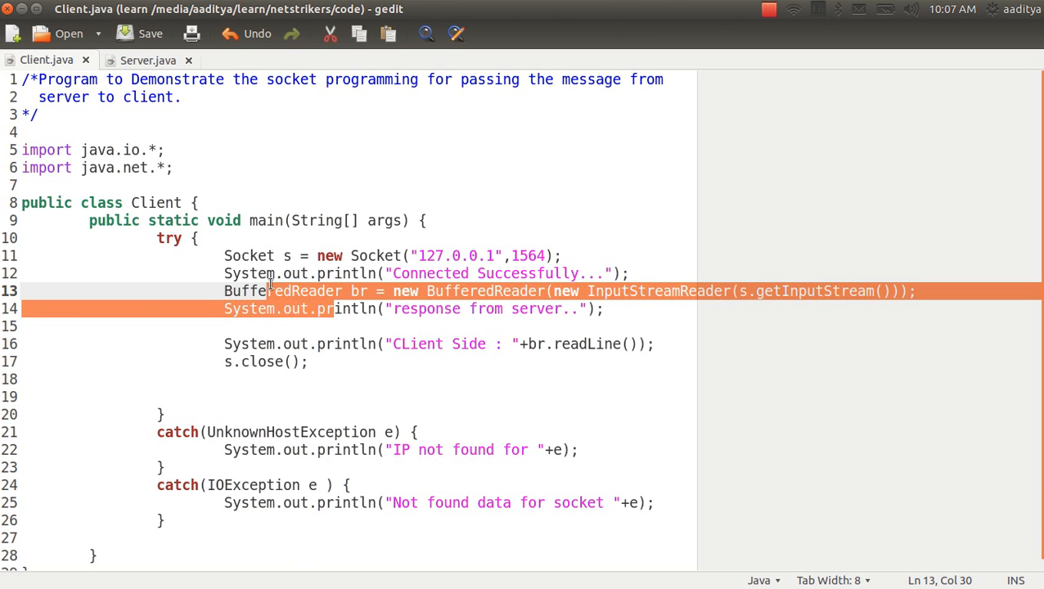
click(368, 290)
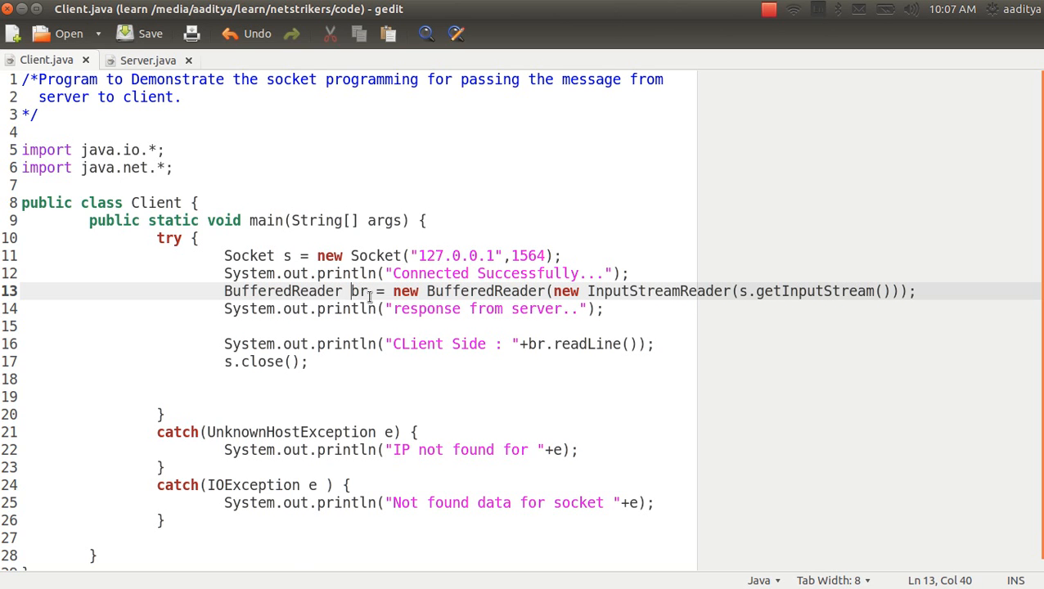
double_click(357, 290)
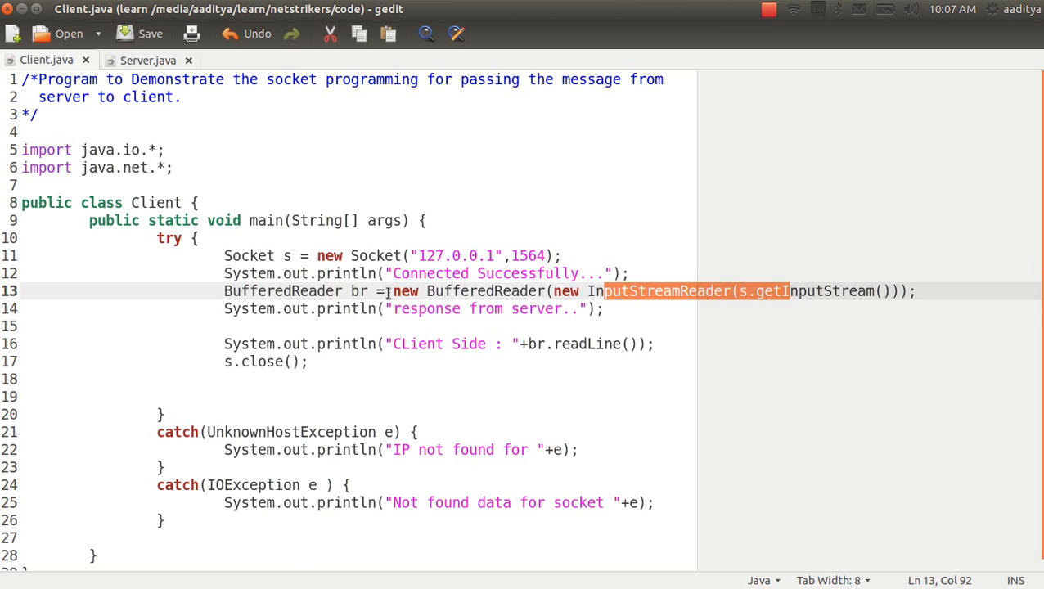
click(526, 320)
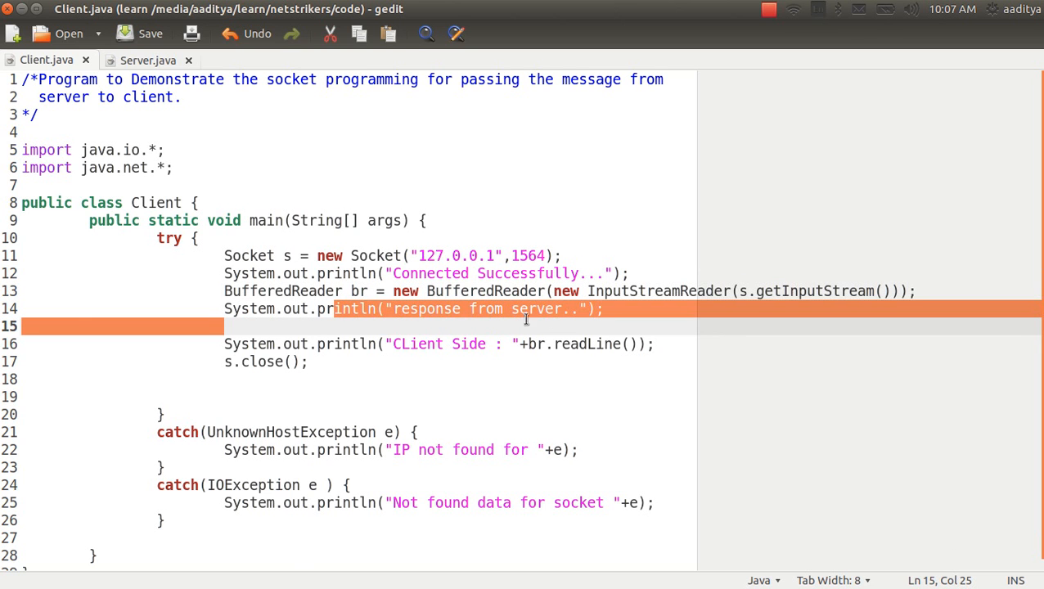
mouse_move(380, 362)
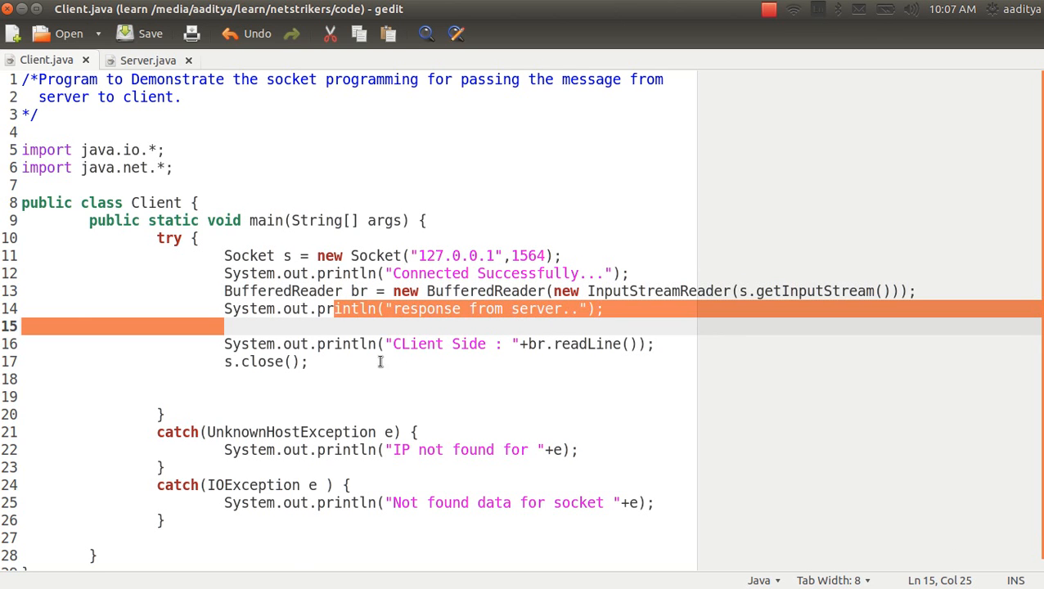
mouse_move(521, 361)
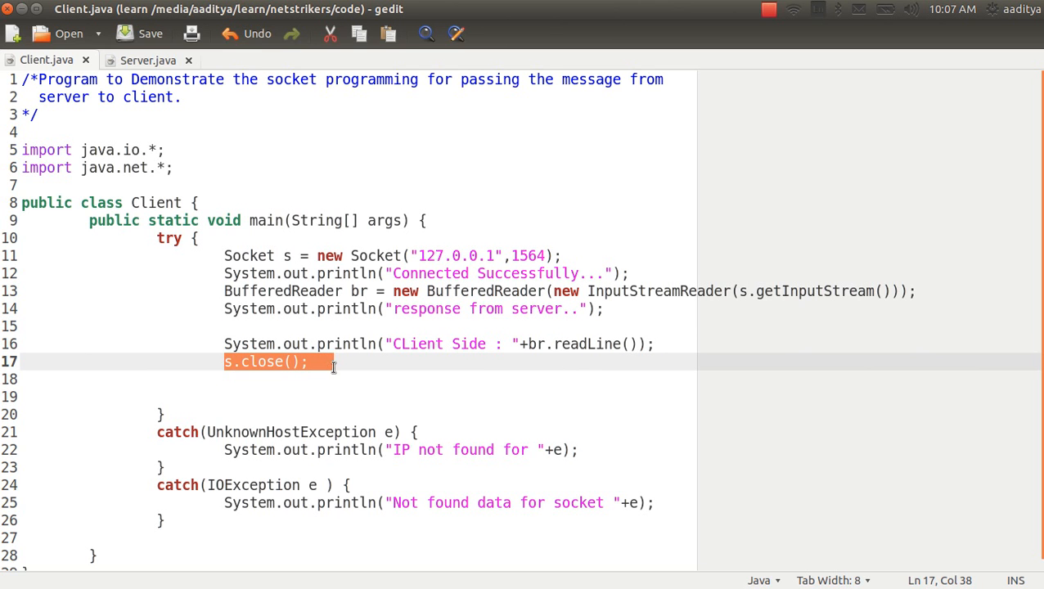
mouse_move(214, 391)
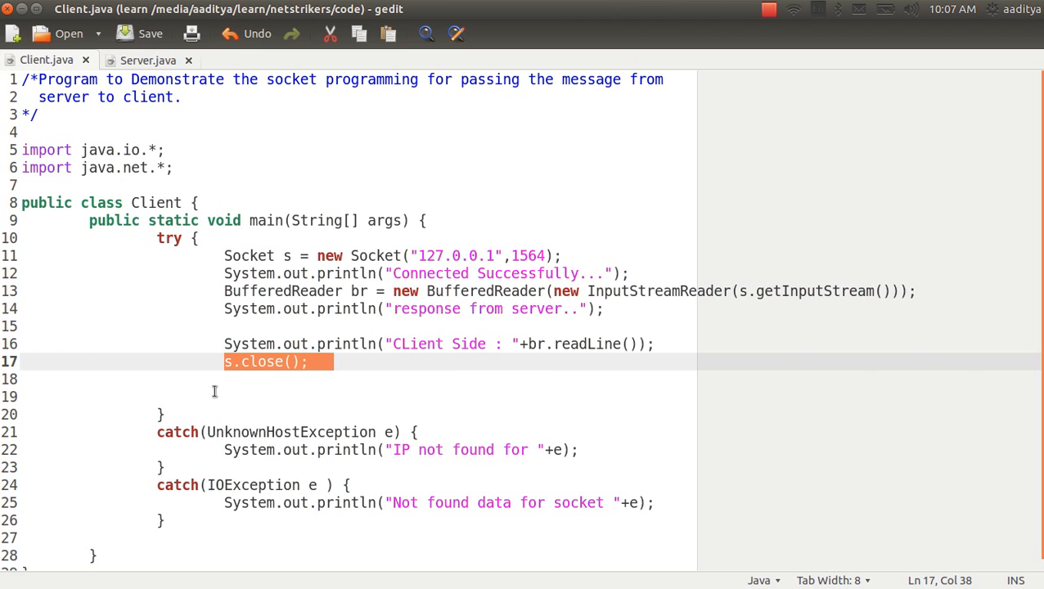
mouse_move(147, 60)
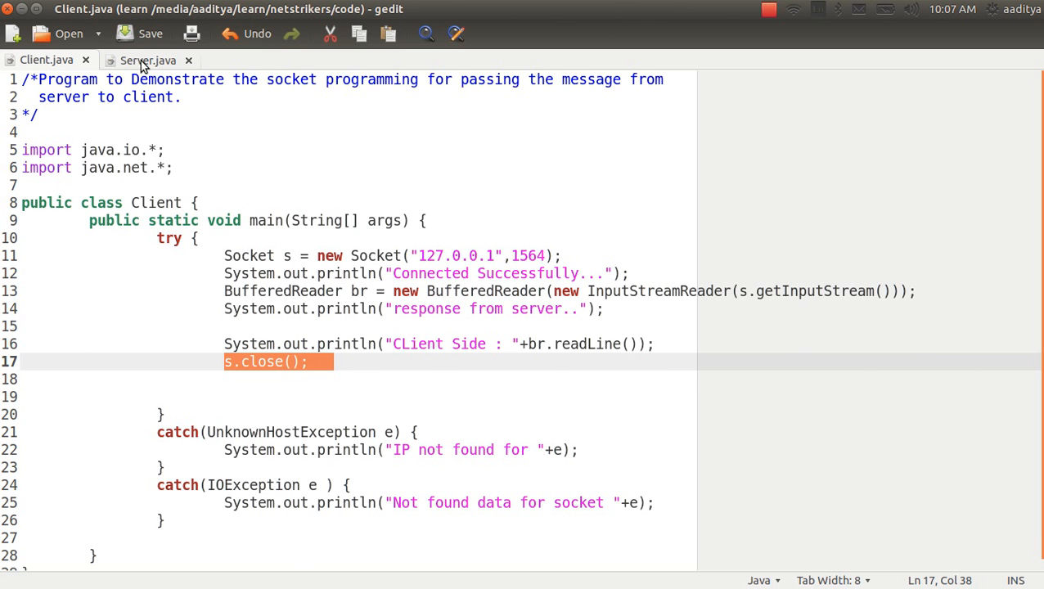
click(147, 60)
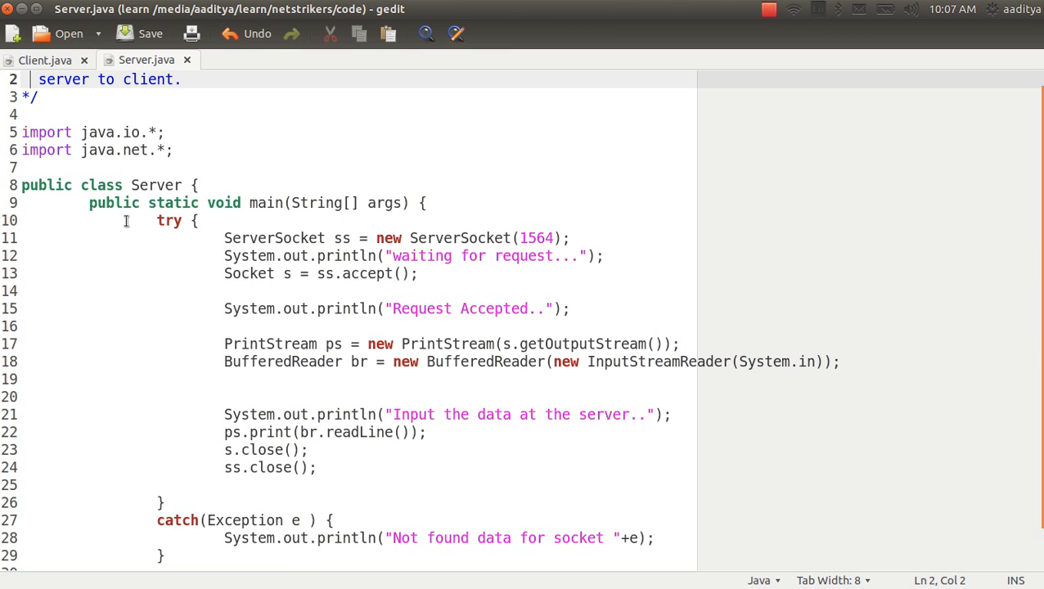
mouse_move(257, 230)
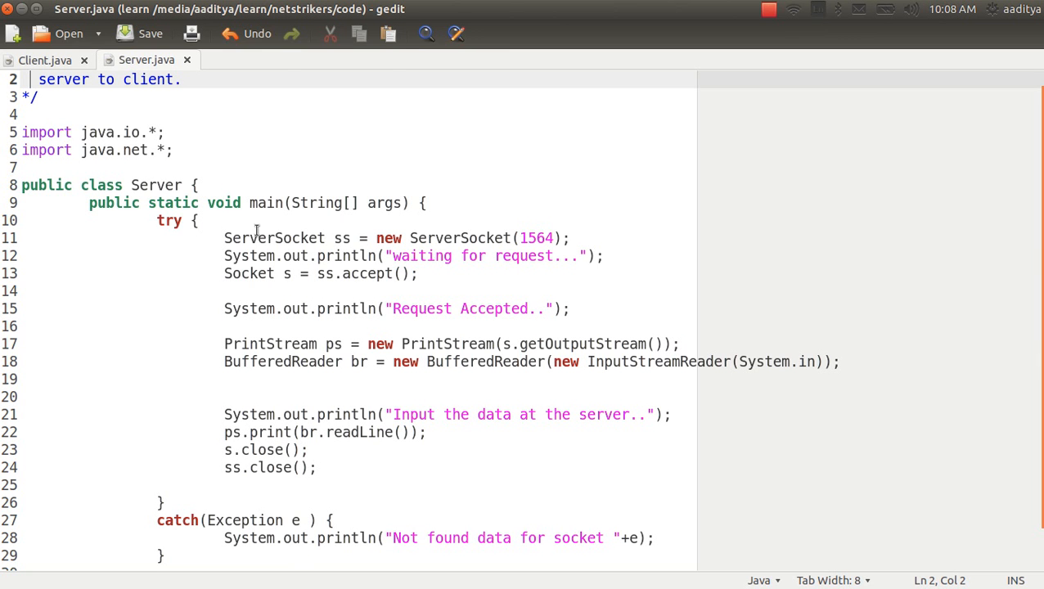
double_click(274, 237)
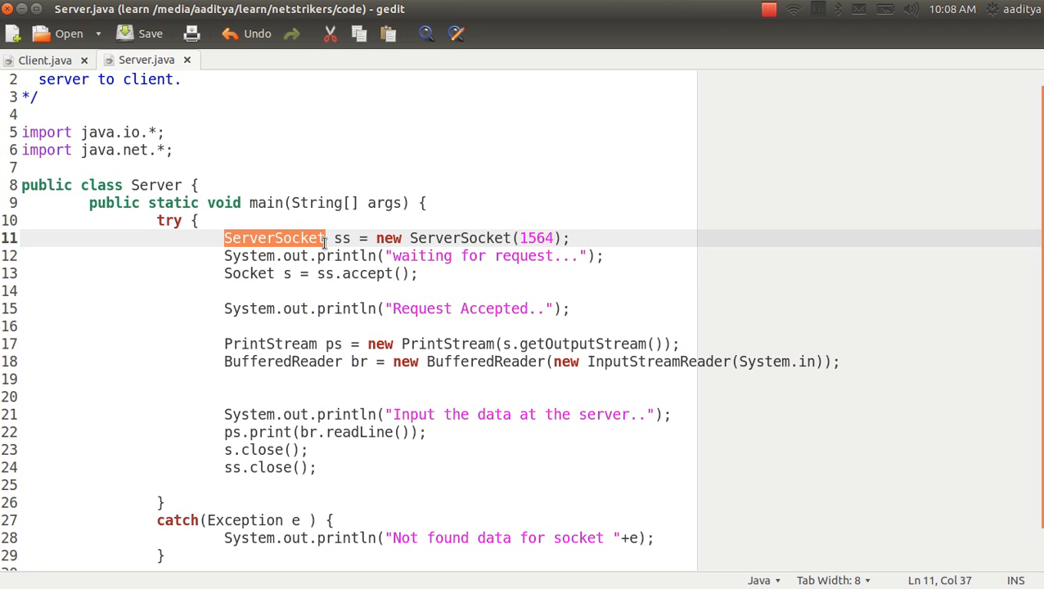
mouse_move(342, 248)
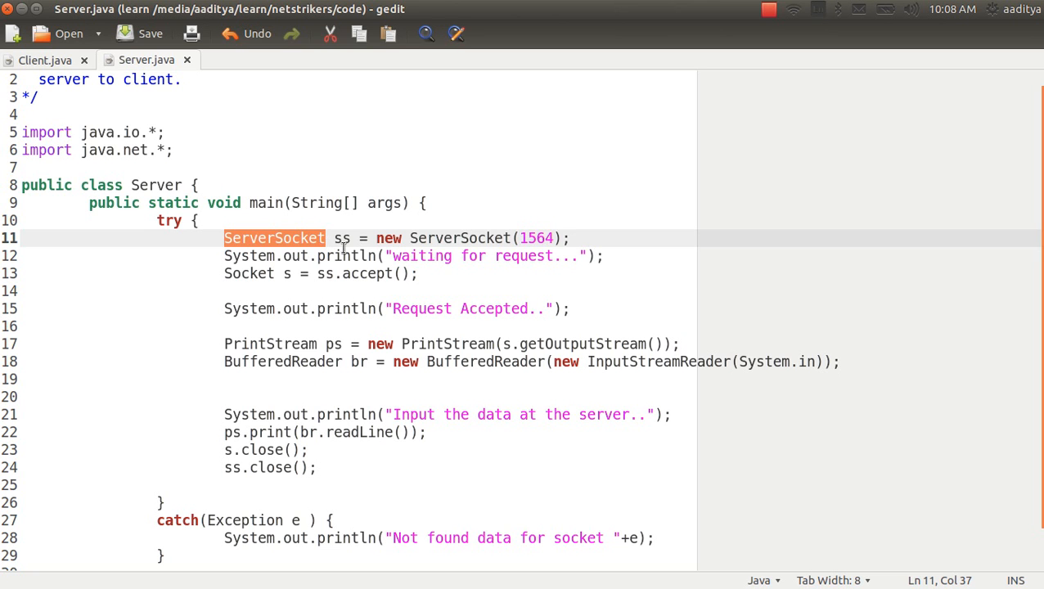
double_click(341, 238)
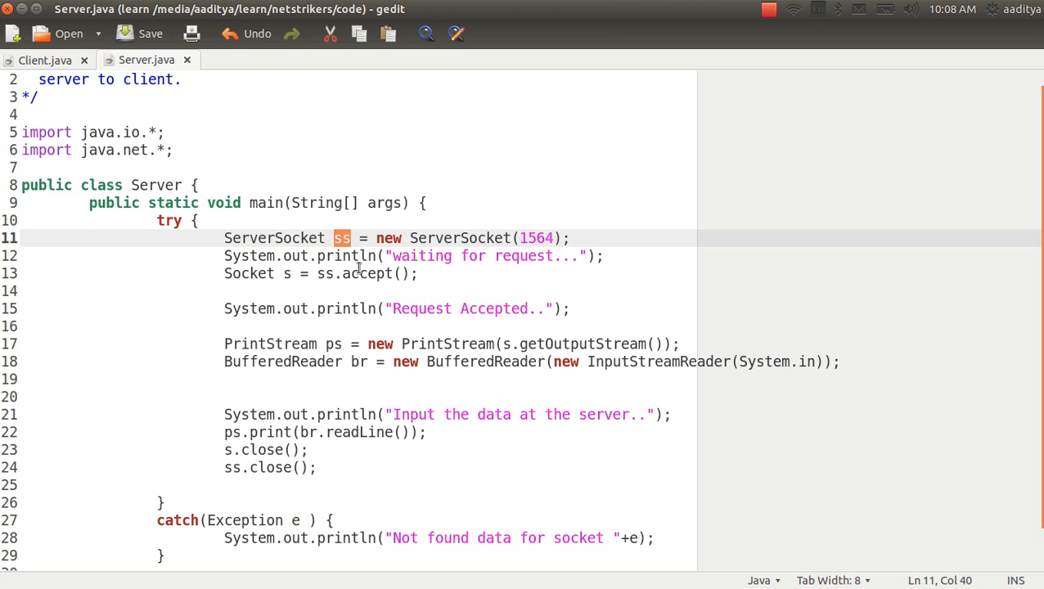
click(409, 238)
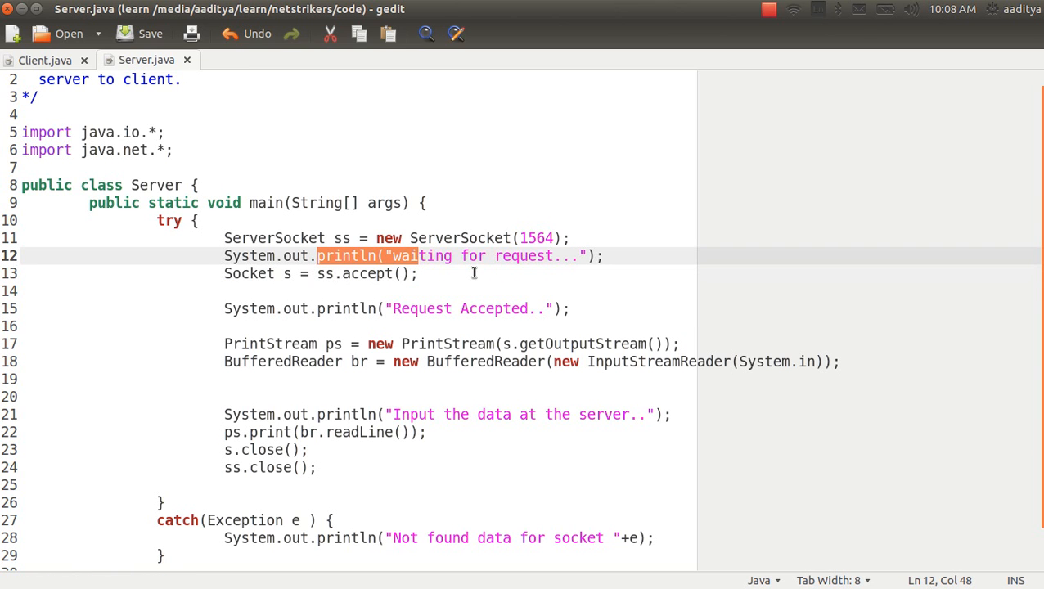
mouse_move(263, 260)
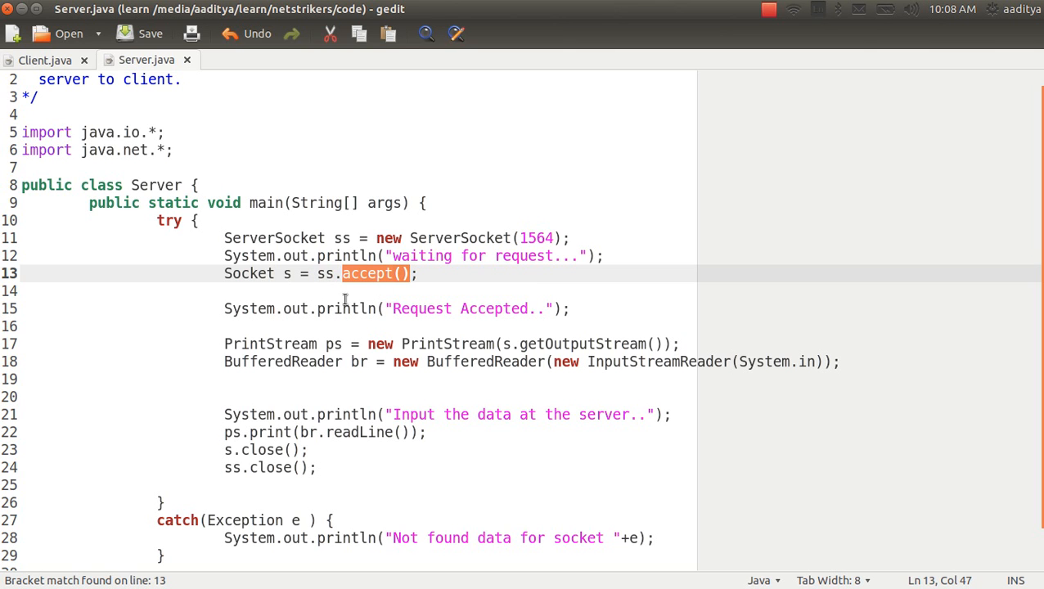
mouse_move(287, 277)
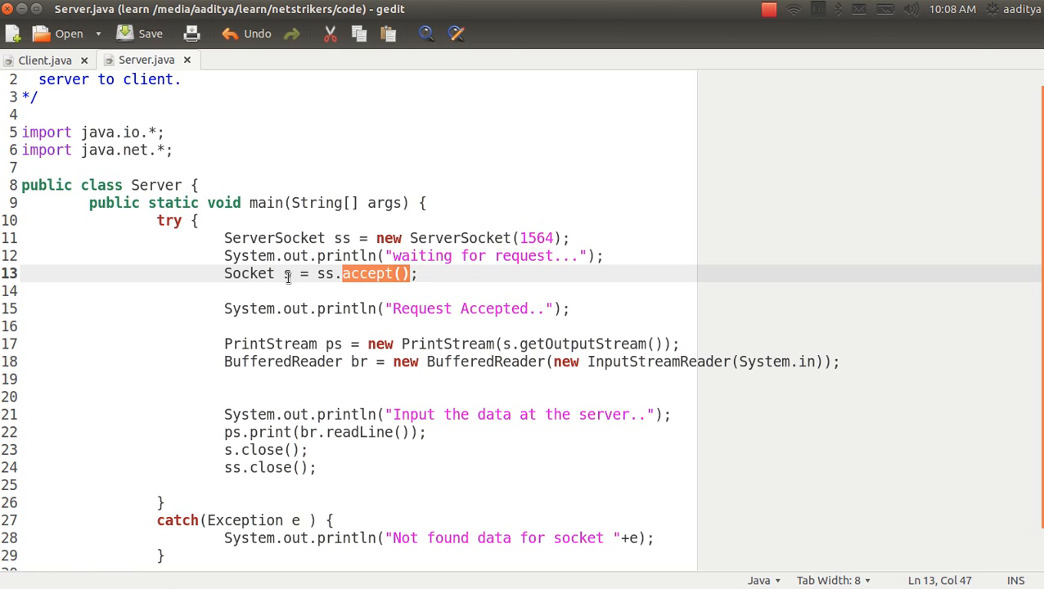
click(301, 238)
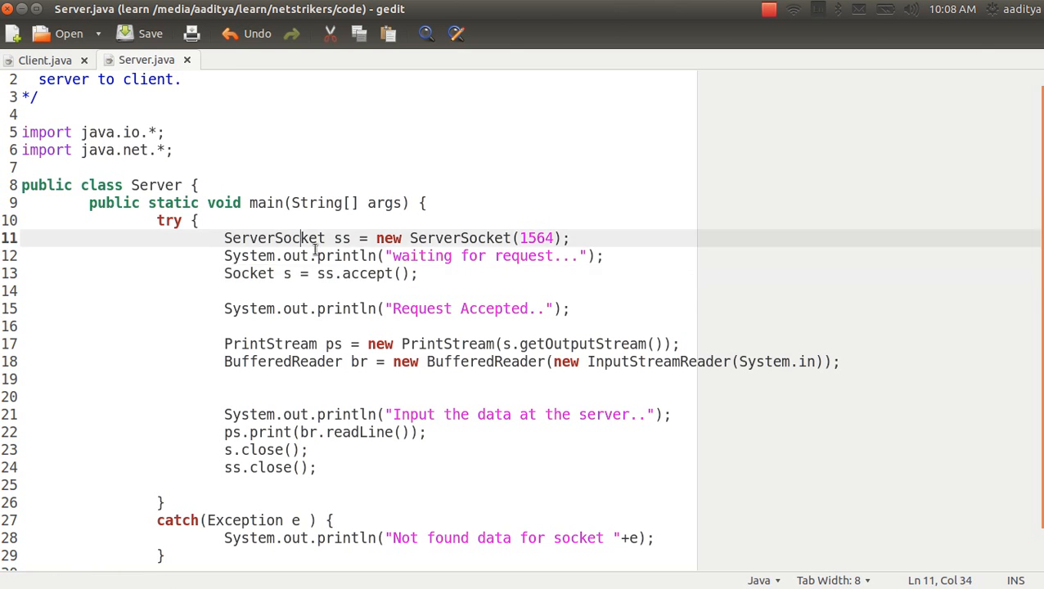
click(307, 326)
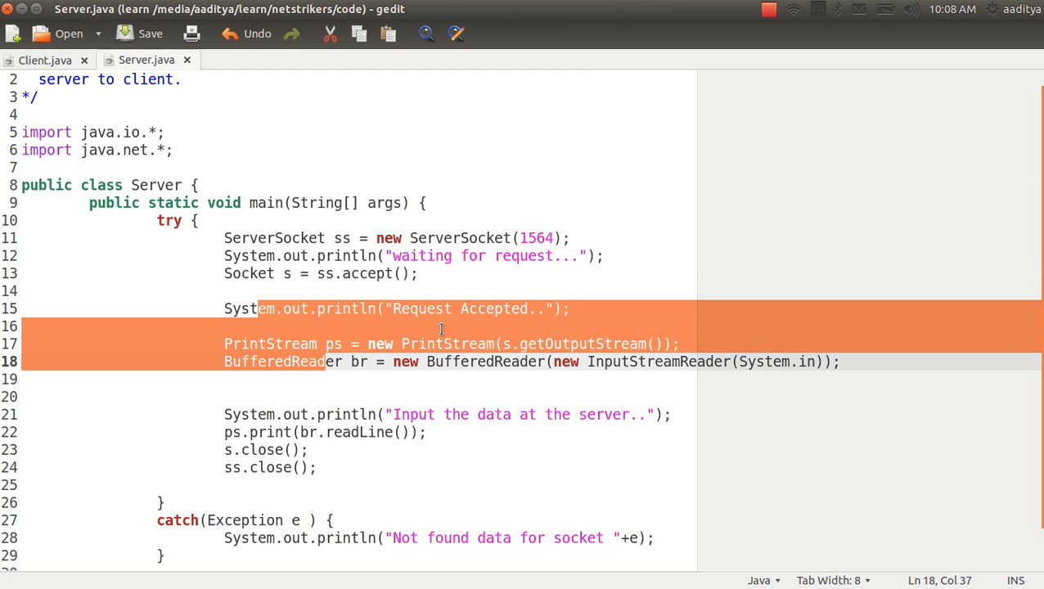
click(225, 344)
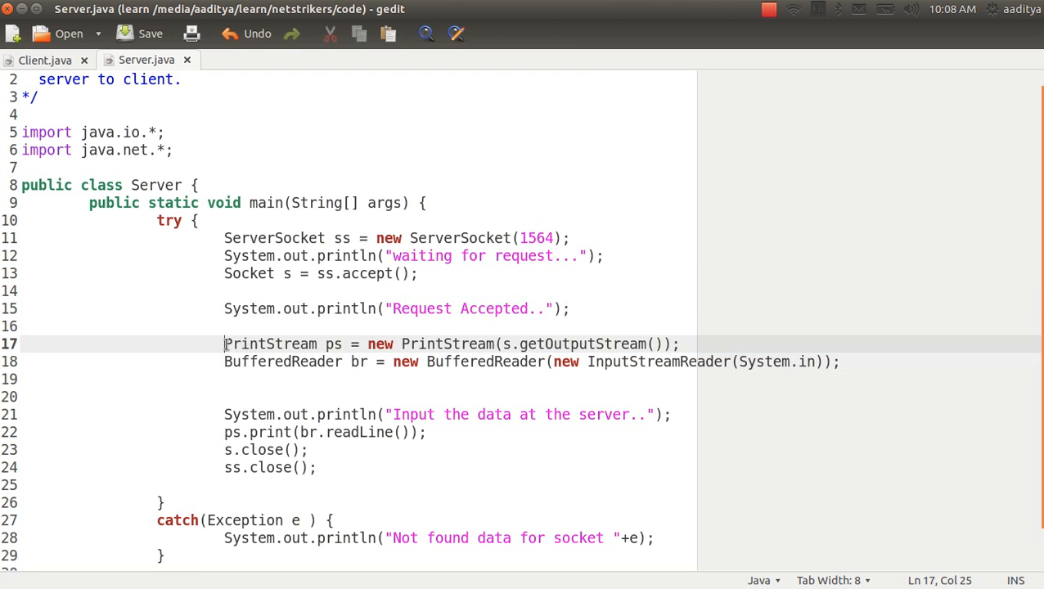
double_click(270, 343)
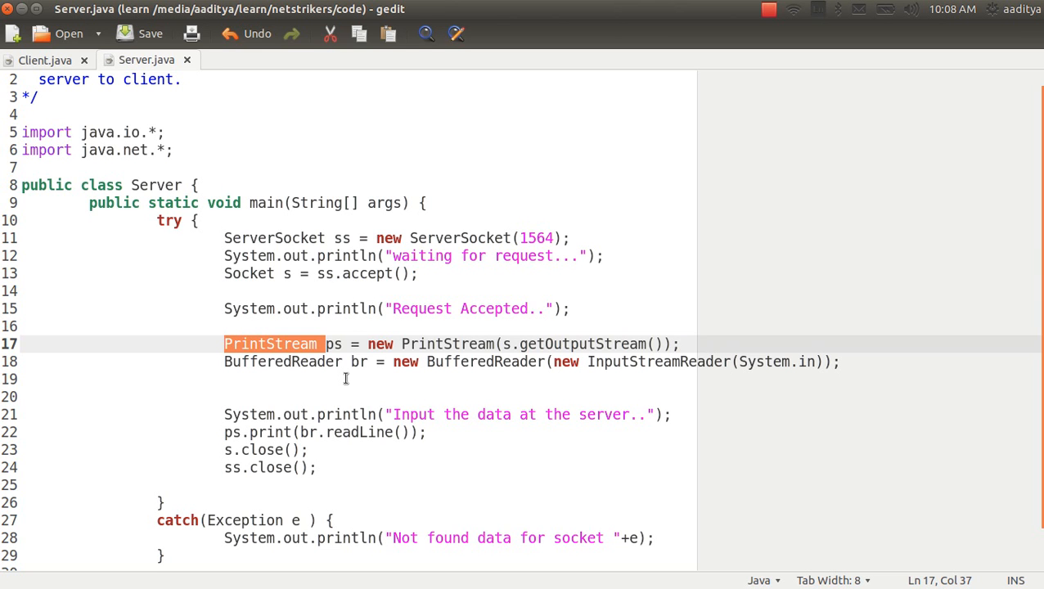
mouse_move(612, 377)
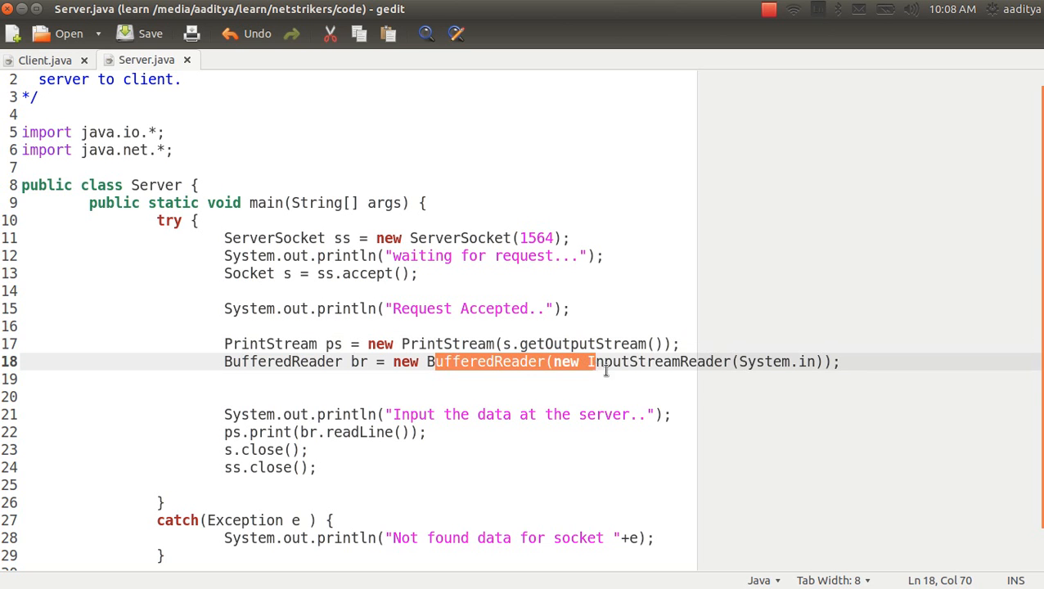
click(122, 378)
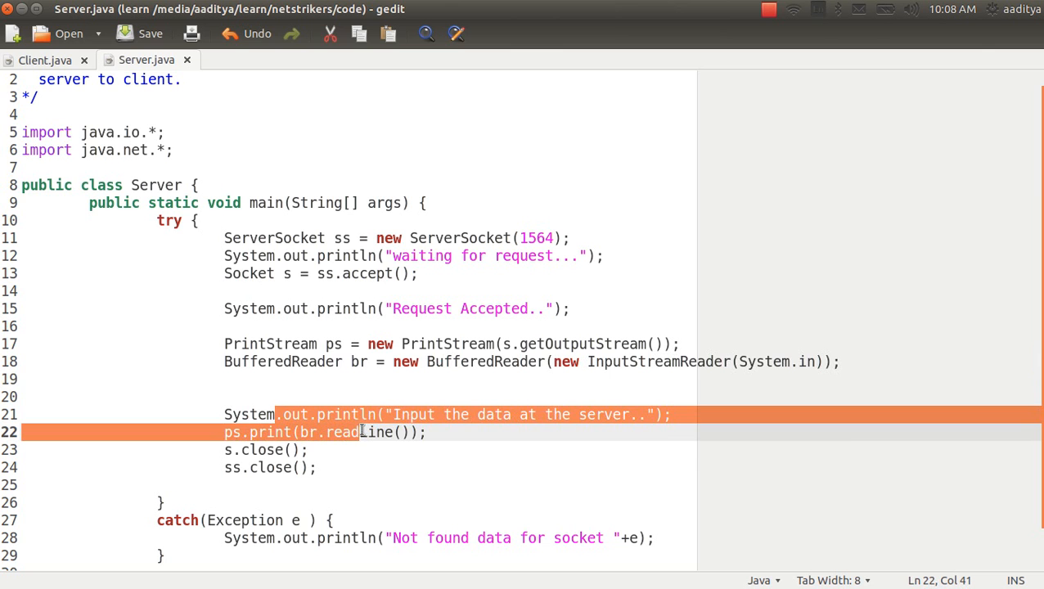
click(434, 450)
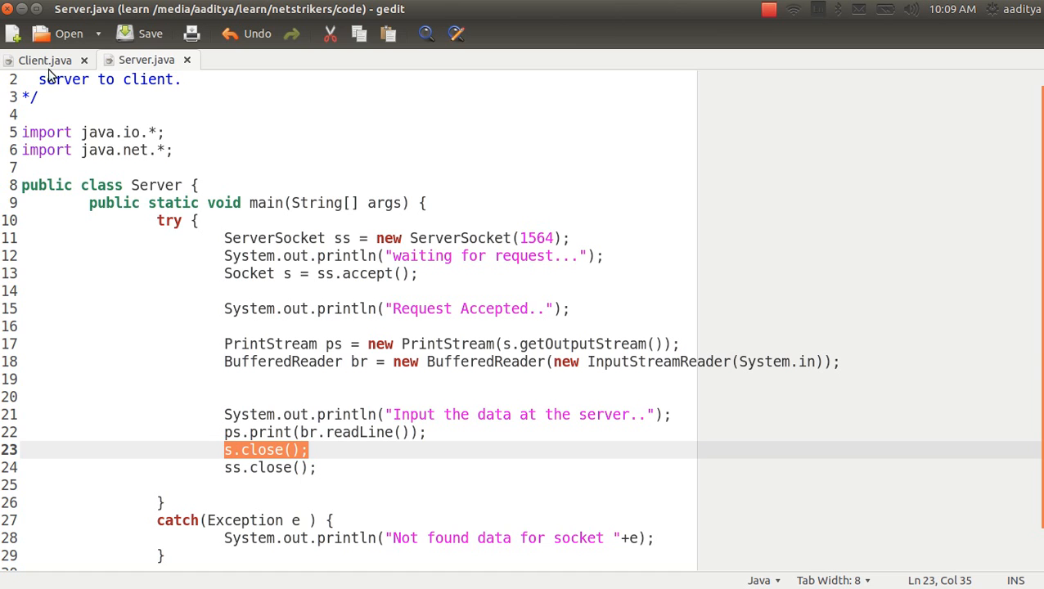
mouse_move(218, 454)
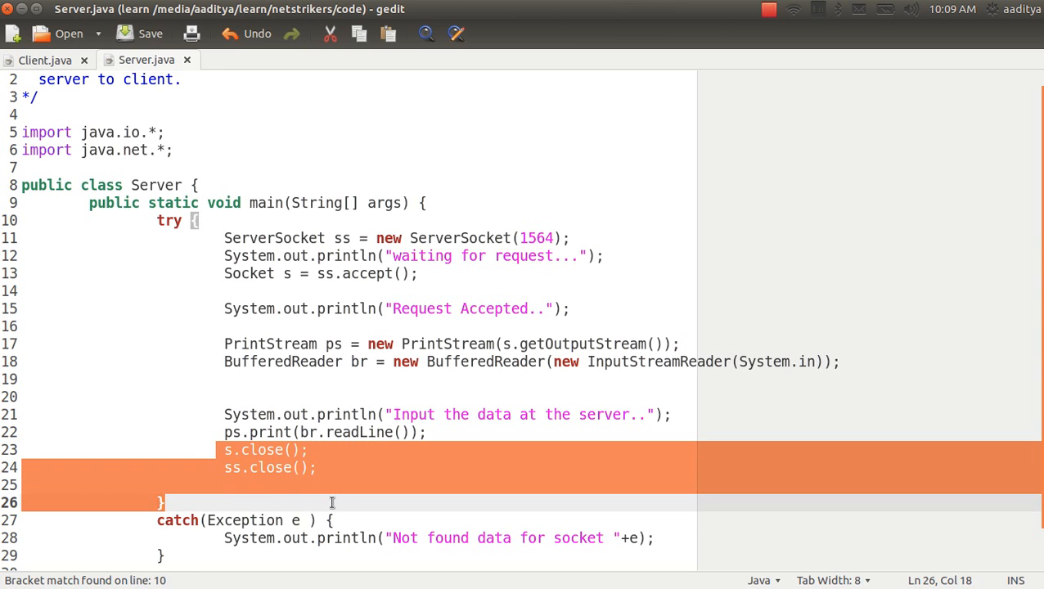
click(315, 519)
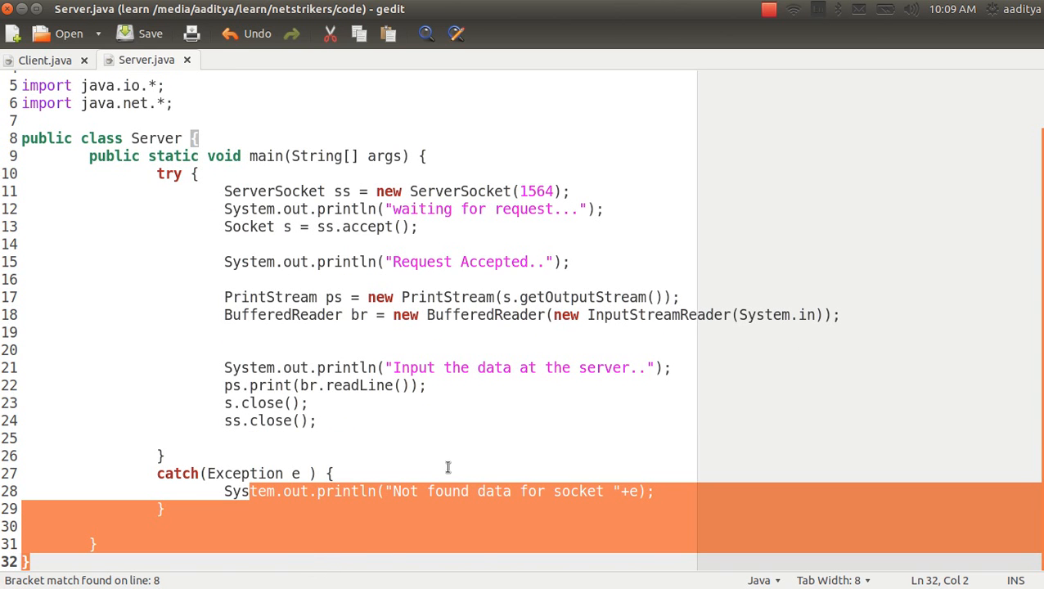
click(331, 473)
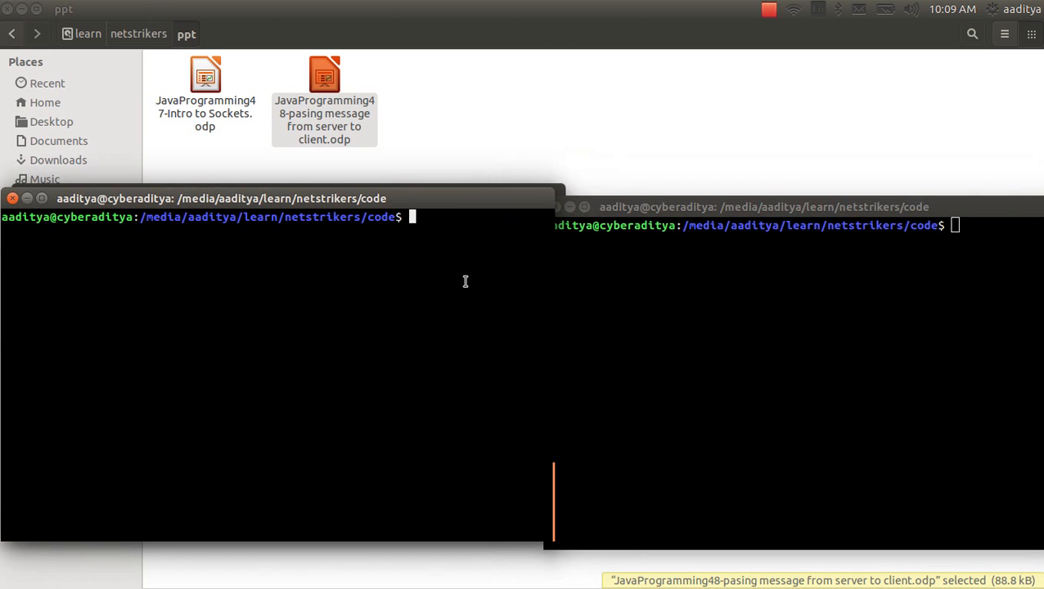
- Compile Client.java in the left terminal and Server.java in the right terminal with javac
text(javac)
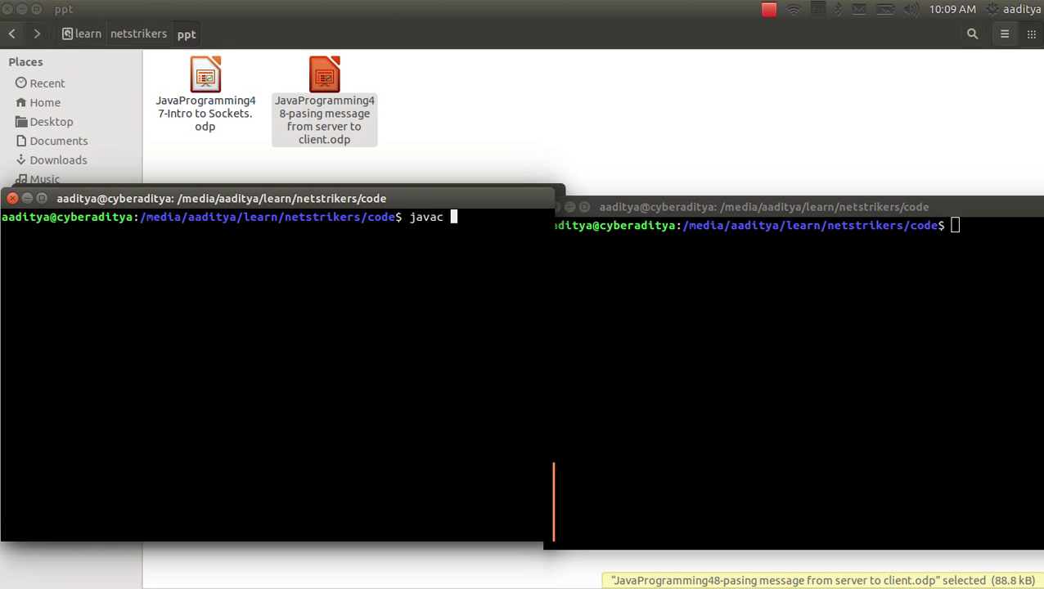
text(Client.java)
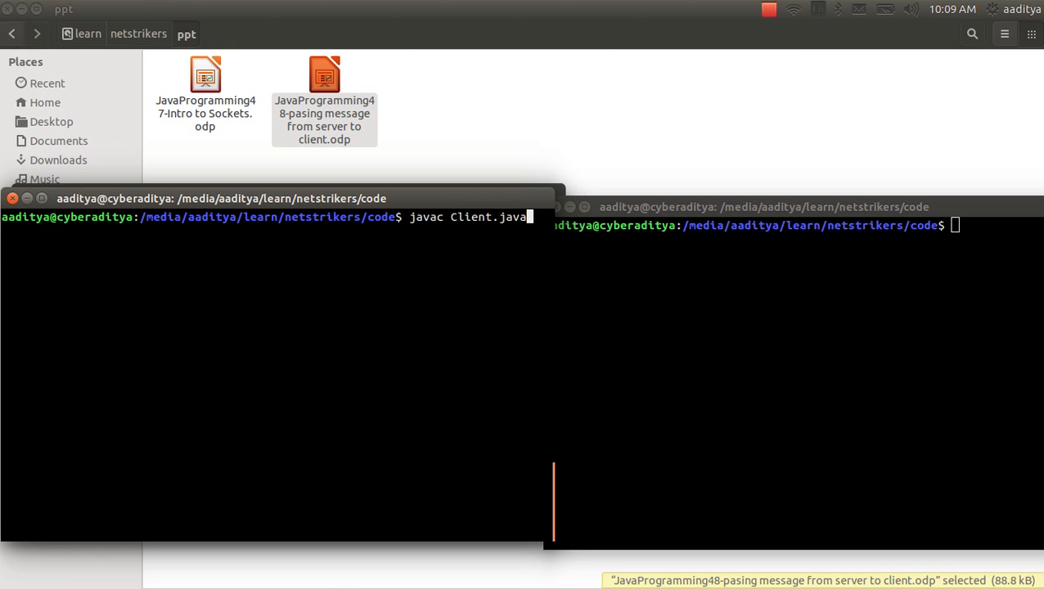
key(Return)
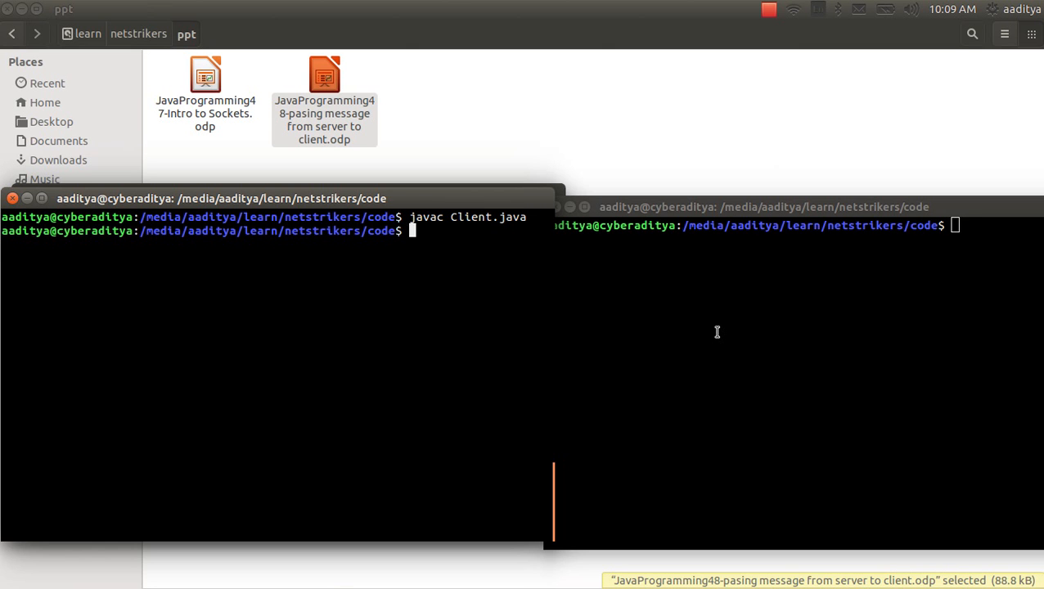
text(javac)
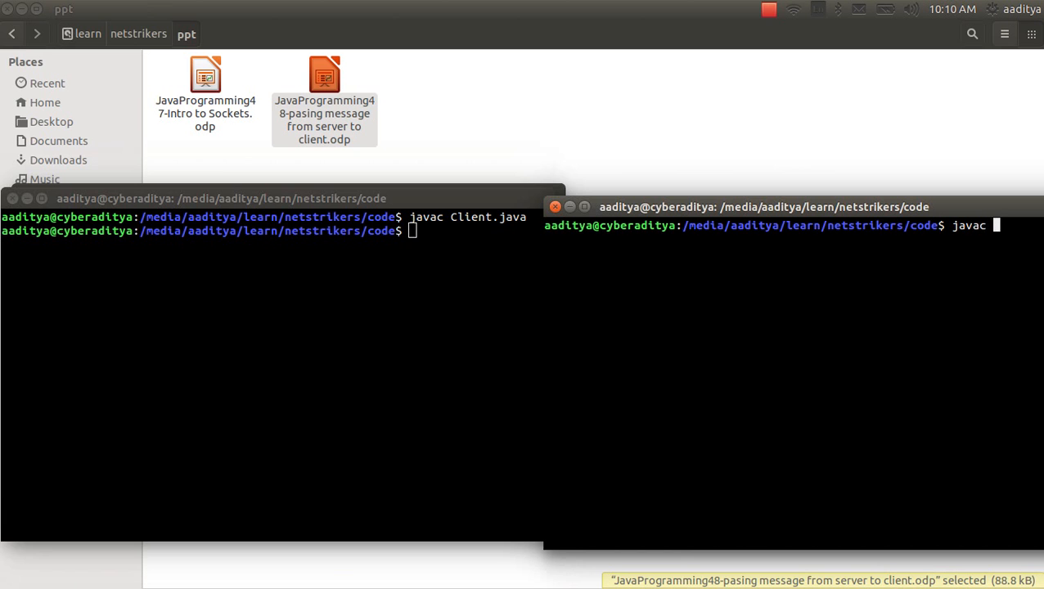
text(Server.)
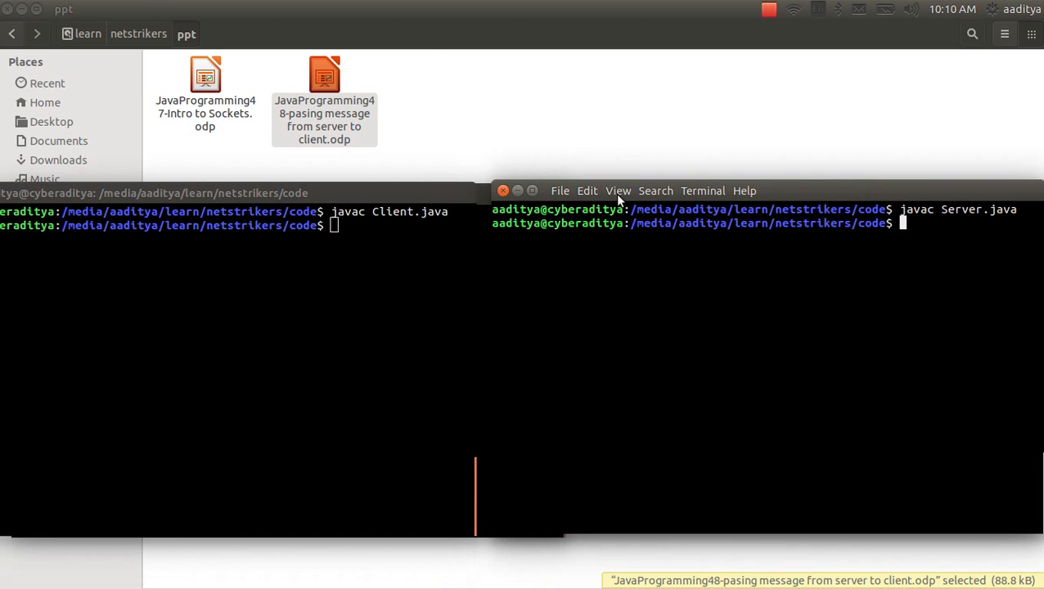
text(java)
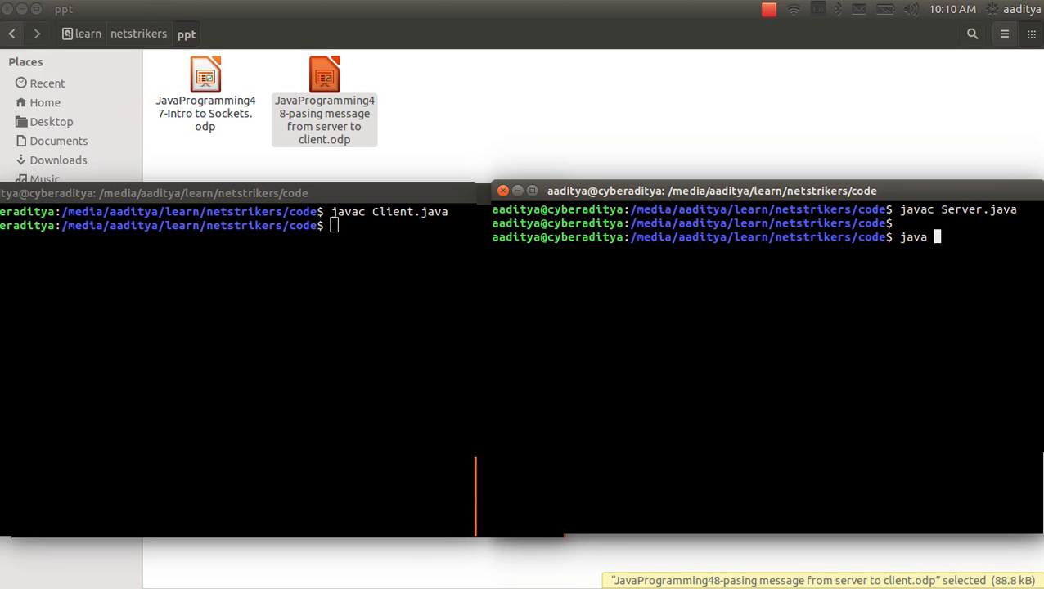
key(Return)
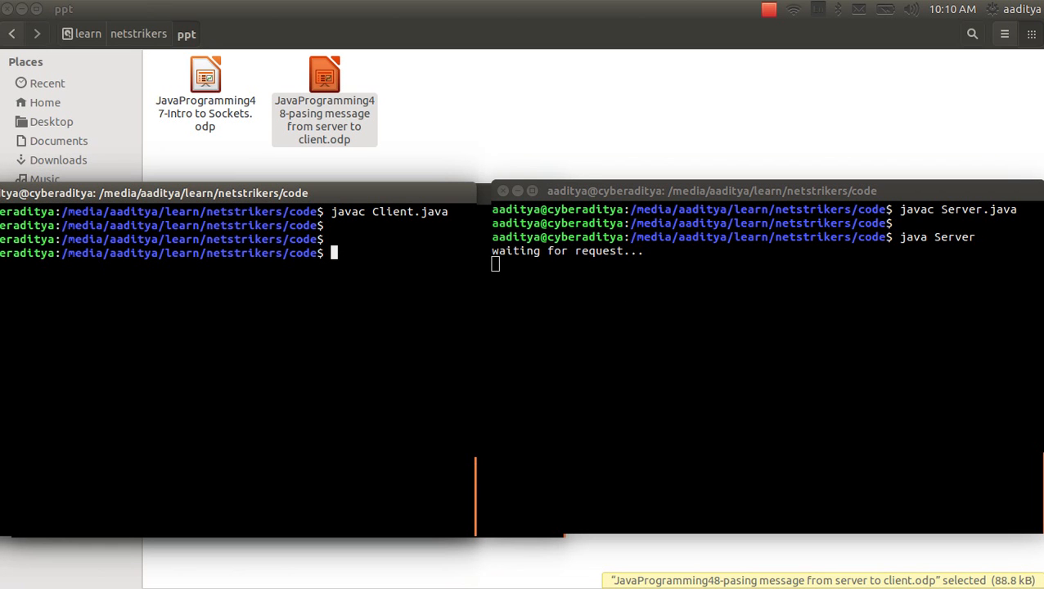
- Run the client with 'java Client' so it connects to the waiting server
text(java)
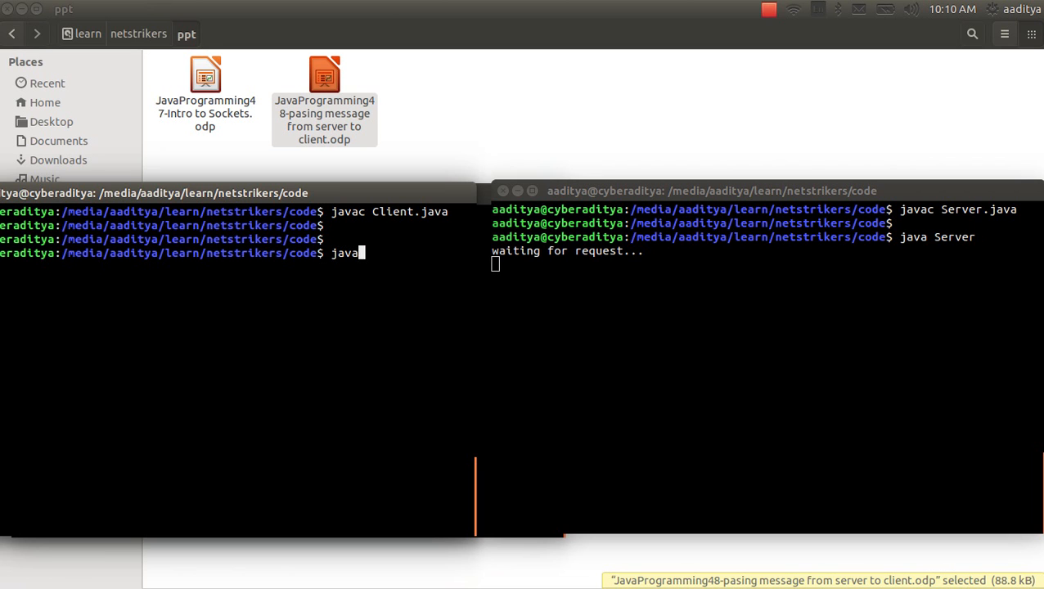
text(Client)
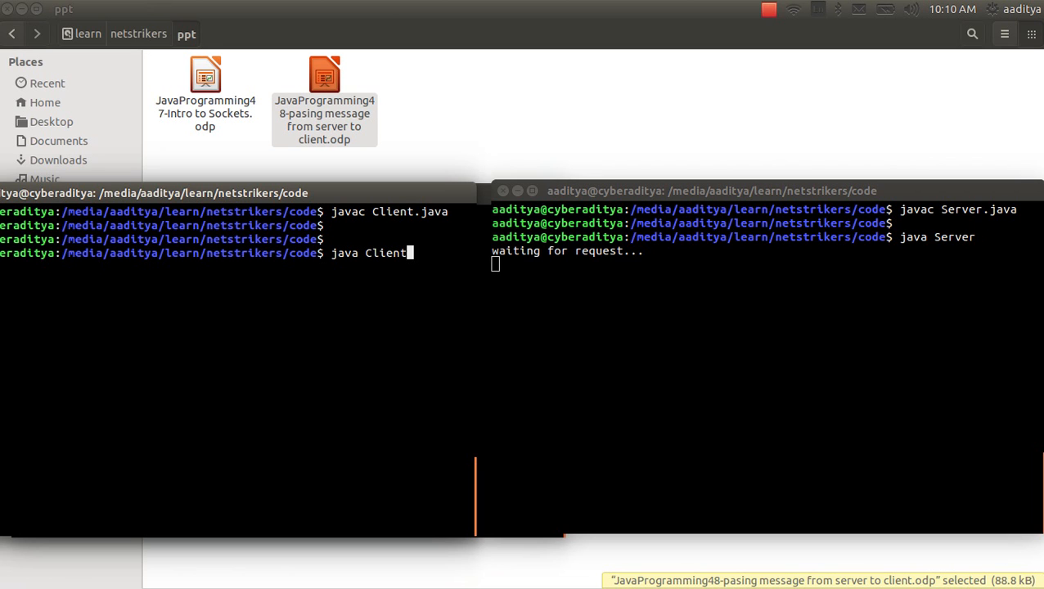
key(Return)
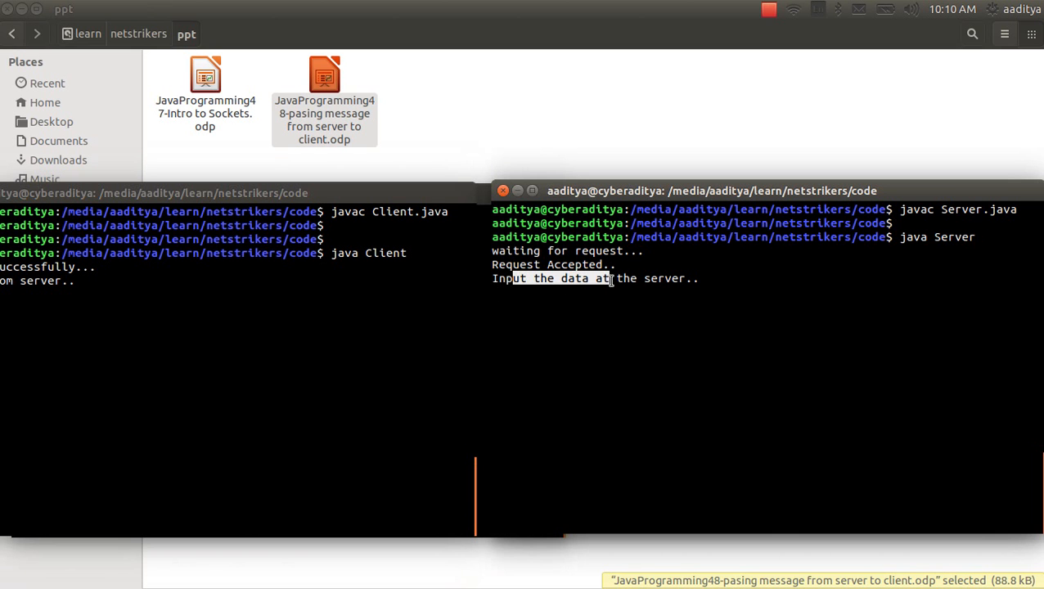
mouse_move(588, 296)
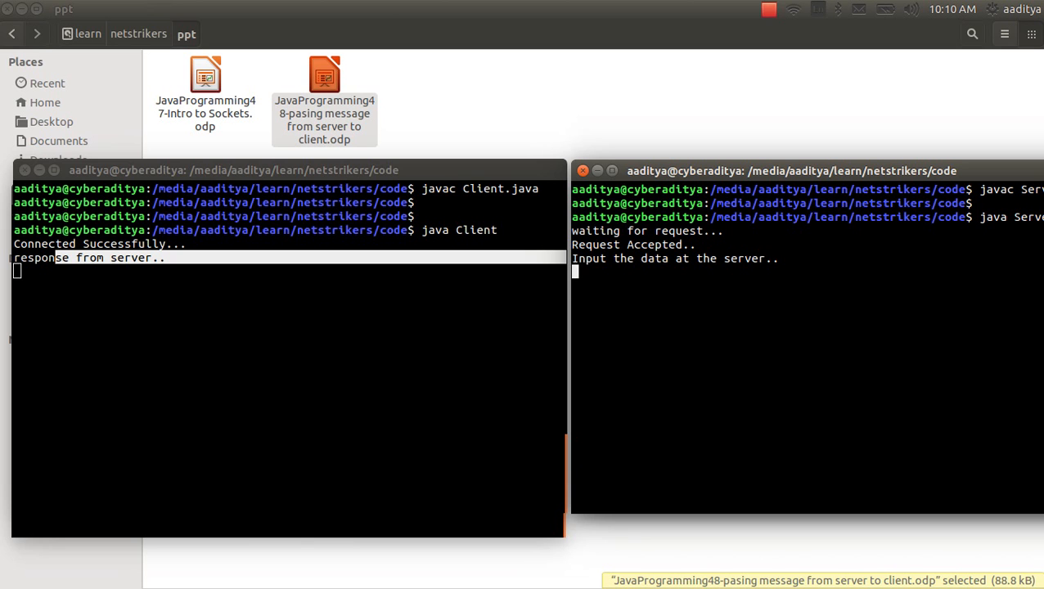
- Enter 'hello aaditya :)' in the server terminal so the client receives it
text(hello aaditya)
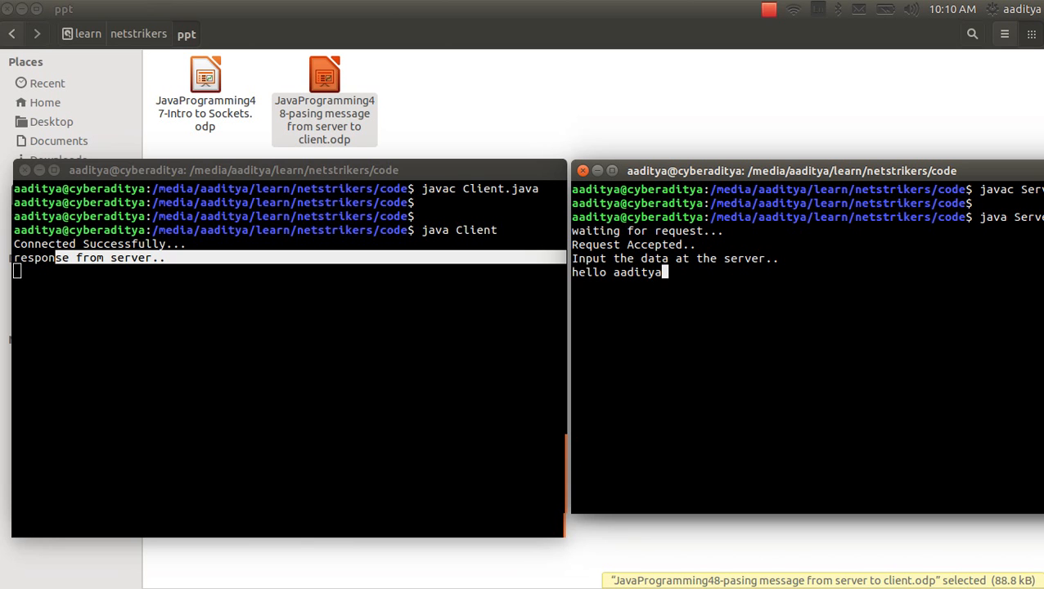
text(:))
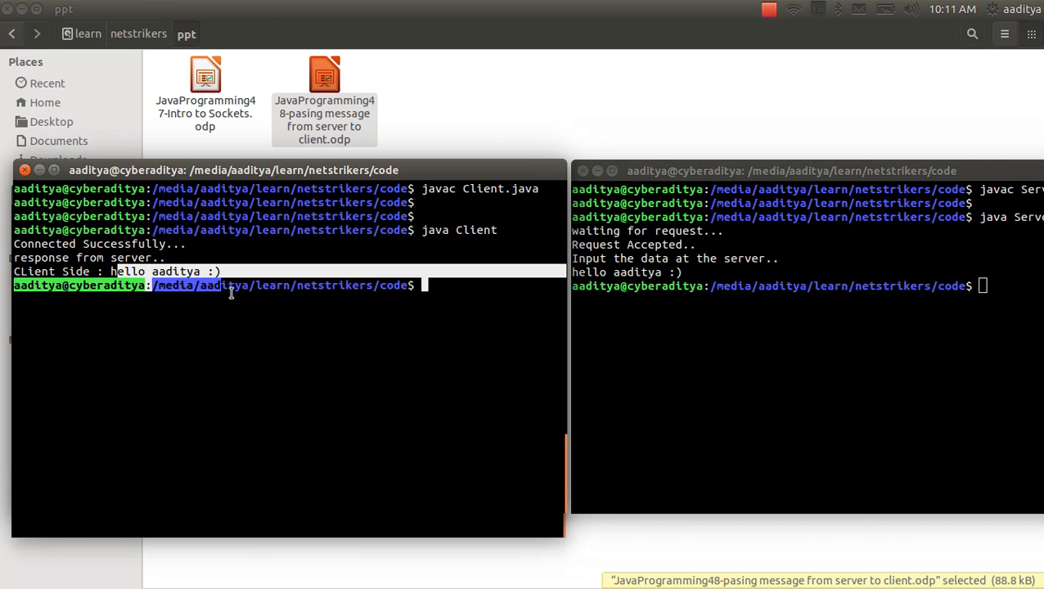
click(259, 334)
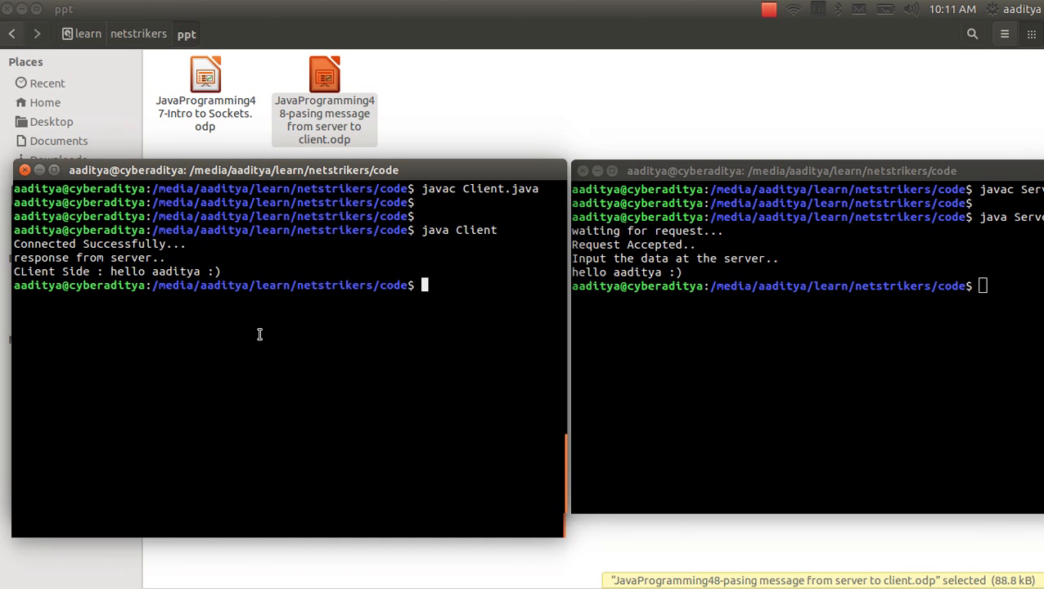
mouse_move(790, 34)
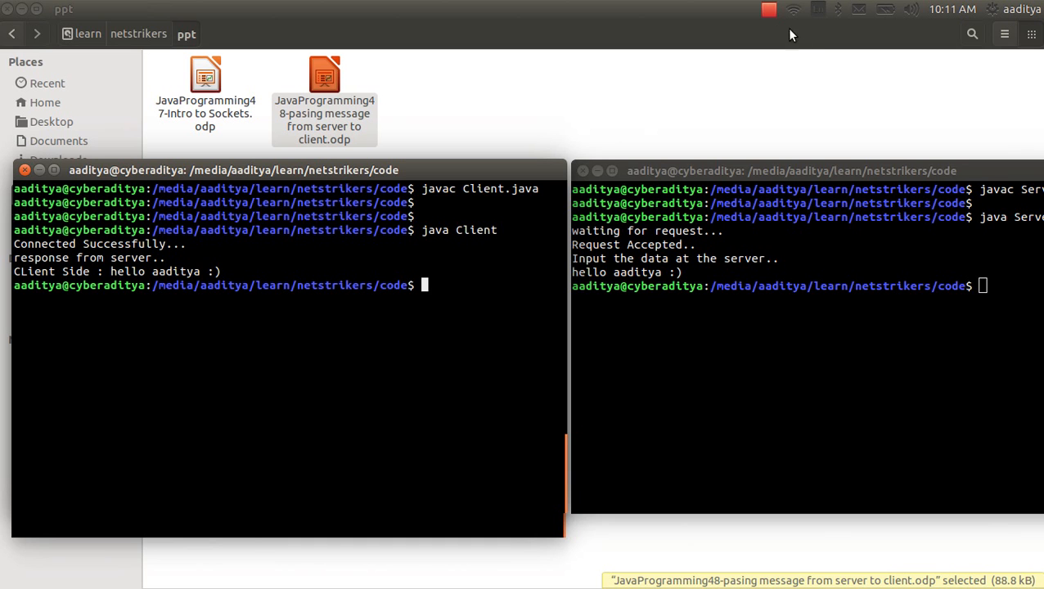
mouse_move(769, 55)
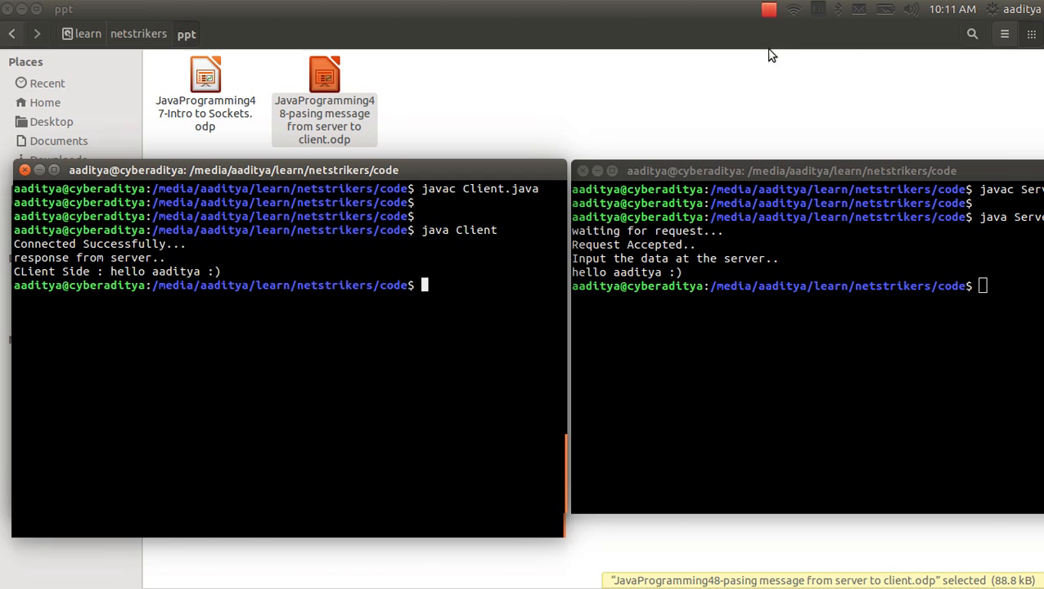